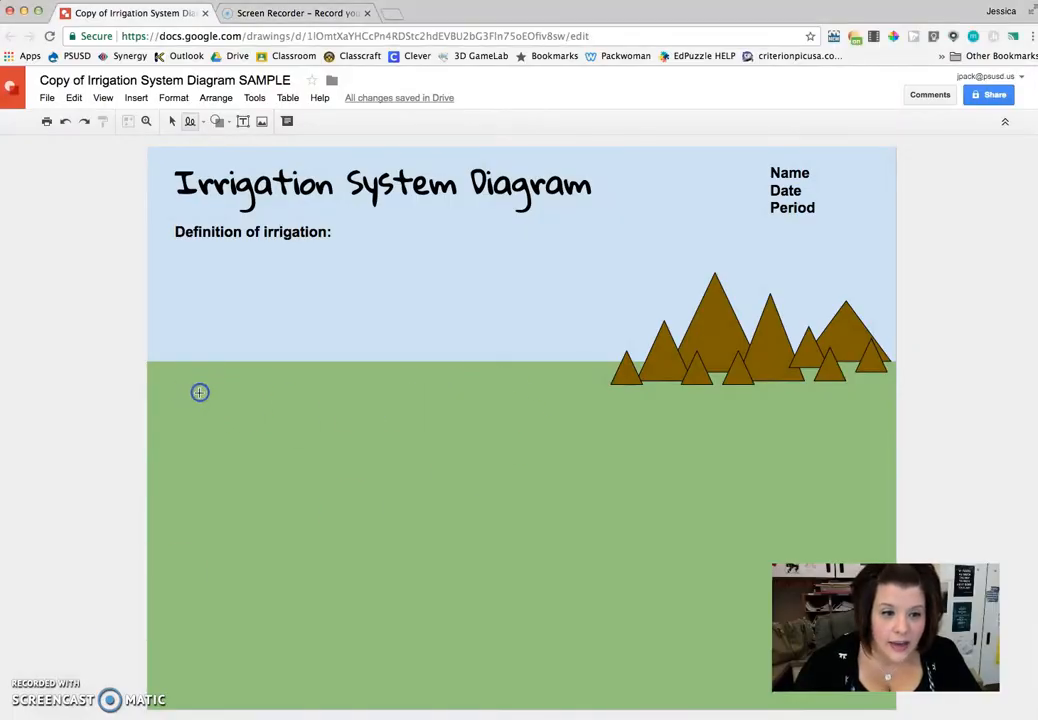
Step: Draw a test rectangle on the ground, remove its outline, then delete it
{"action": "left_click_drag", "start_coordinate": [150, 403], "coordinate": [200, 390]}
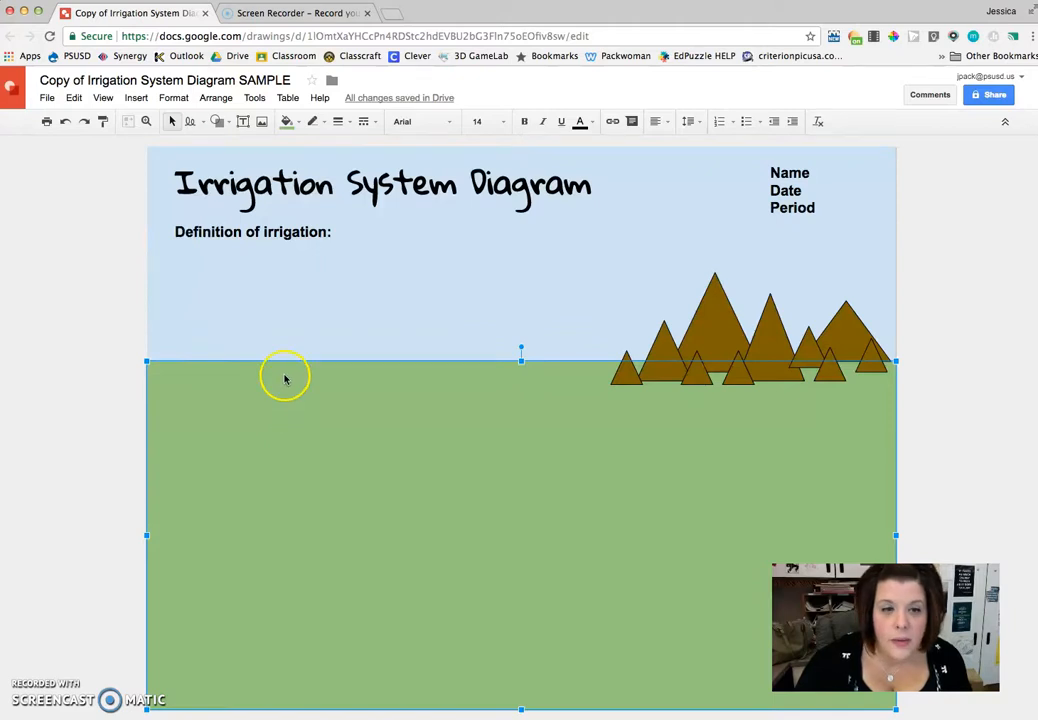
{"action": "mouse_move", "coordinate": [308, 547]}
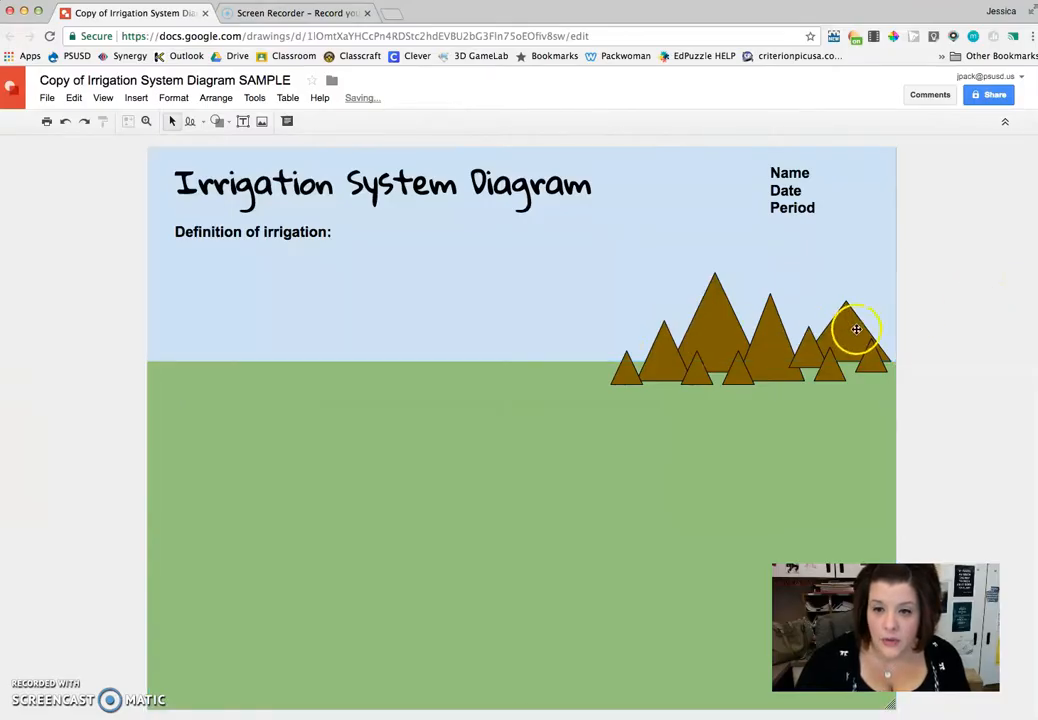
{"action": "mouse_move", "coordinate": [730, 345]}
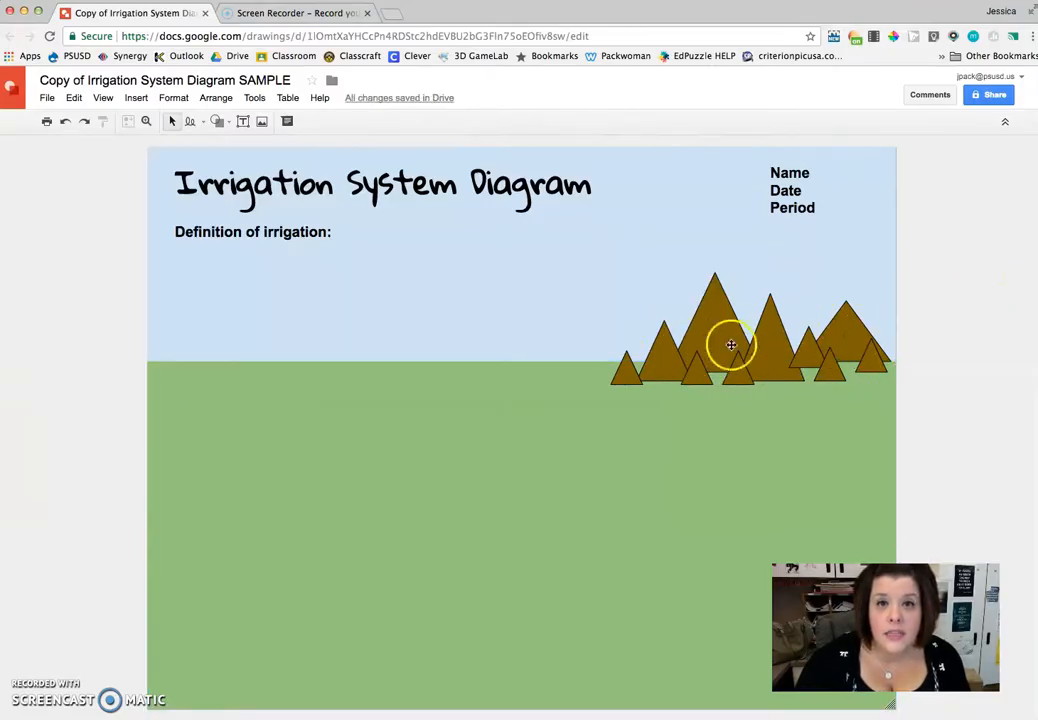
{"action": "mouse_move", "coordinate": [695, 375]}
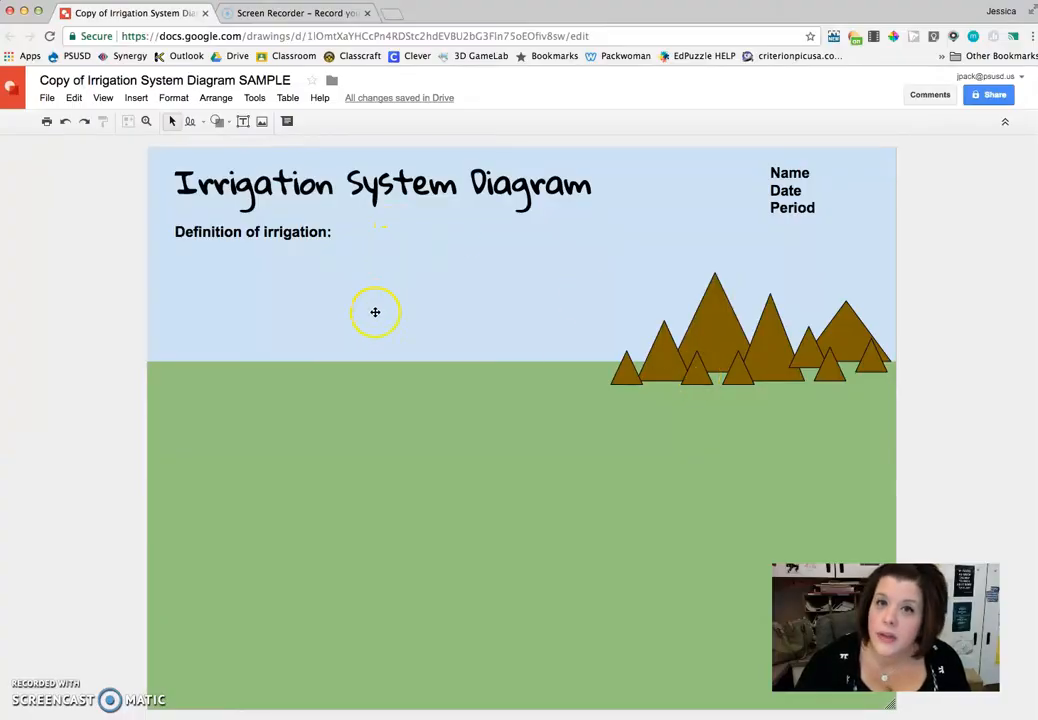
{"action": "left_click", "coordinate": [217, 121]}
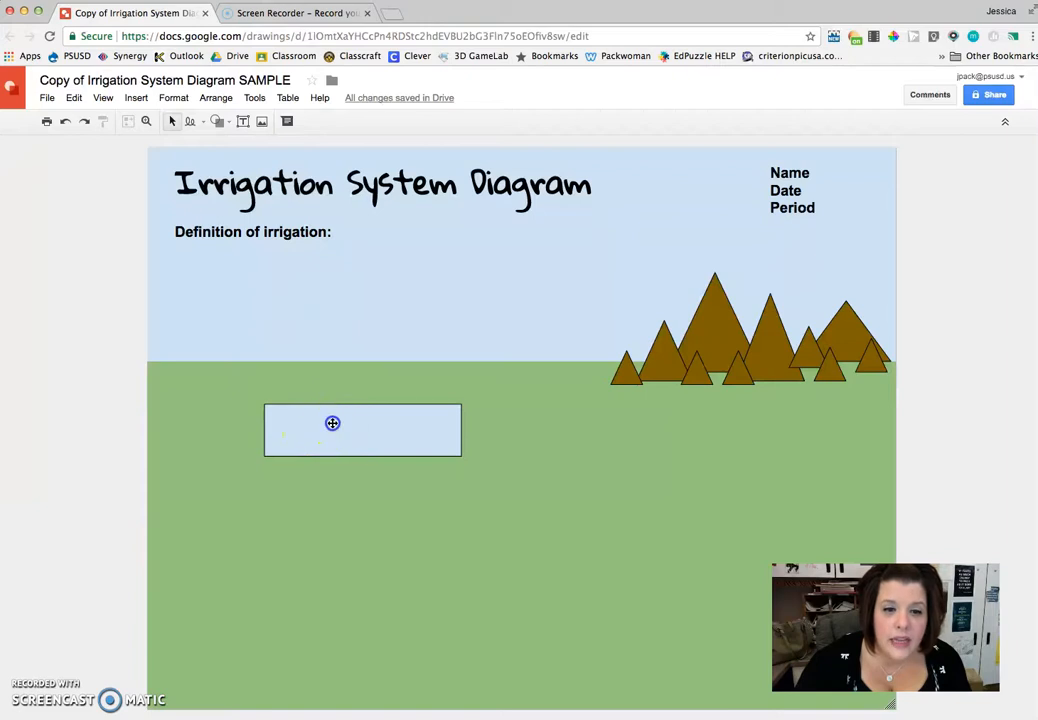
{"action": "left_click", "coordinate": [362, 430]}
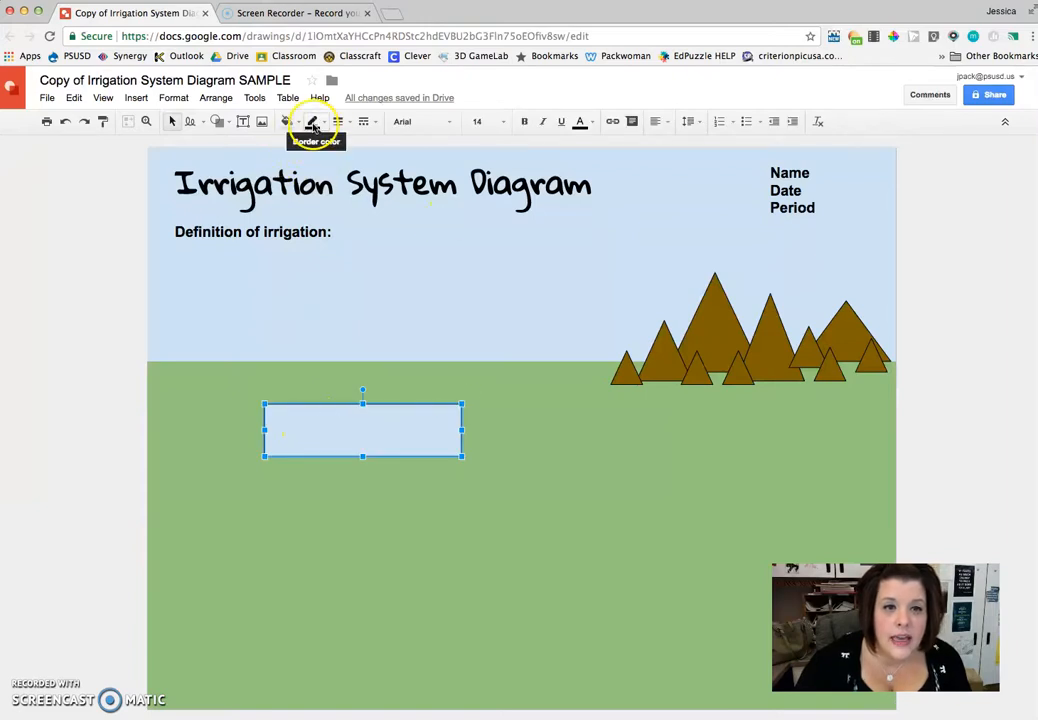
{"action": "left_click", "coordinate": [313, 121]}
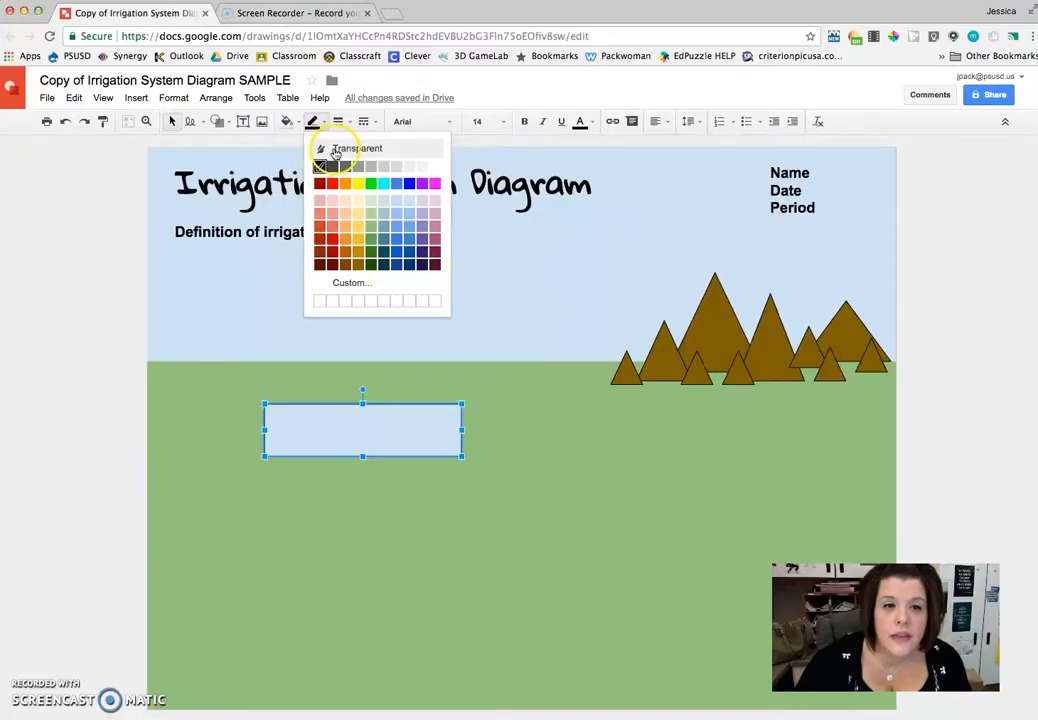
{"action": "left_click", "coordinate": [352, 148]}
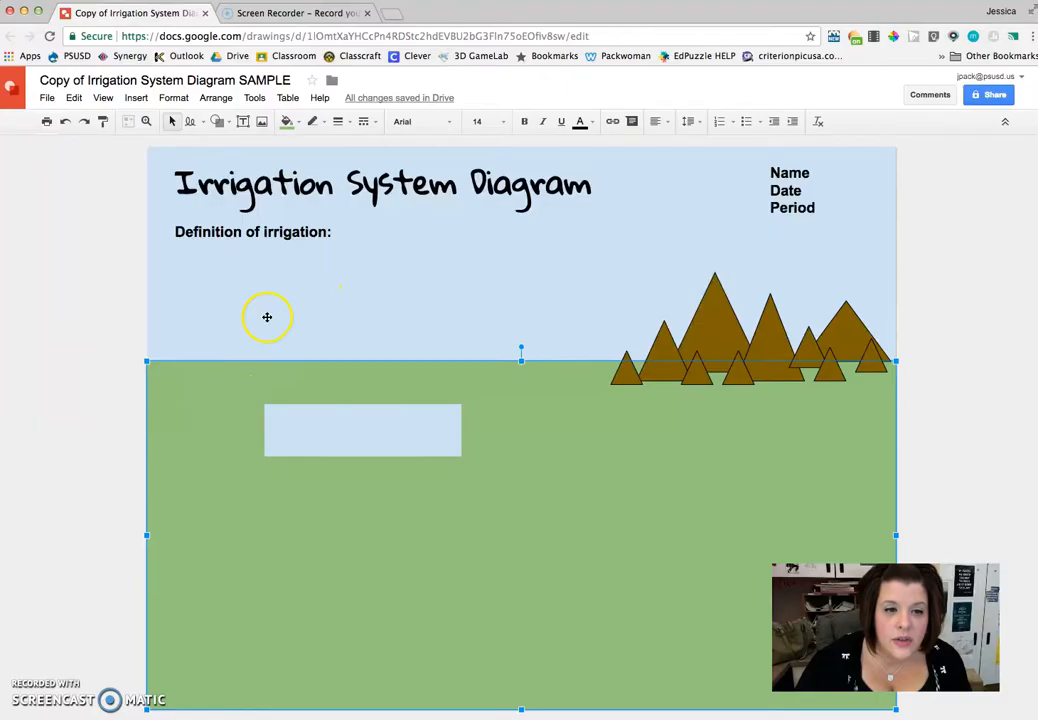
{"action": "mouse_move", "coordinate": [238, 330]}
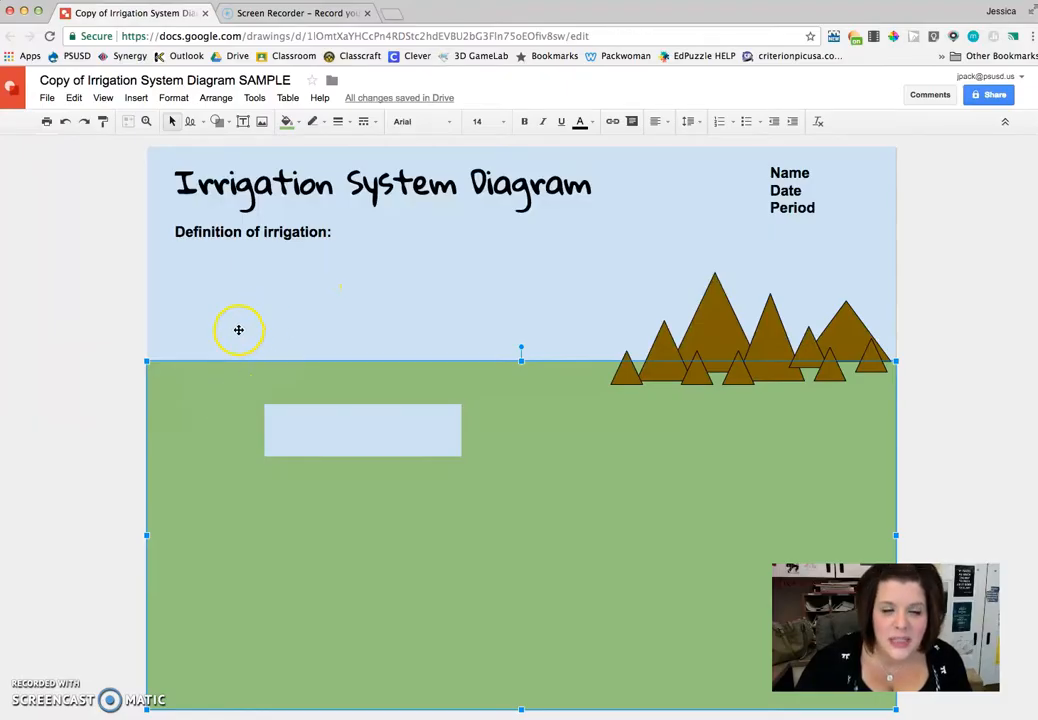
{"action": "left_click", "coordinate": [362, 430]}
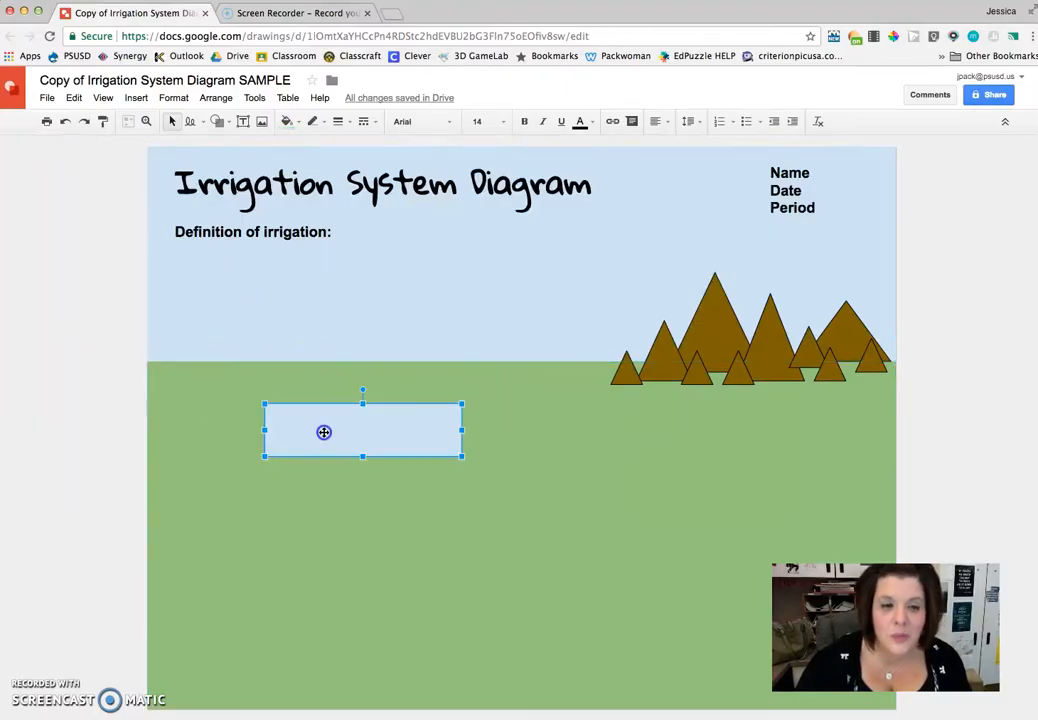
{"action": "key", "text": "Delete"}
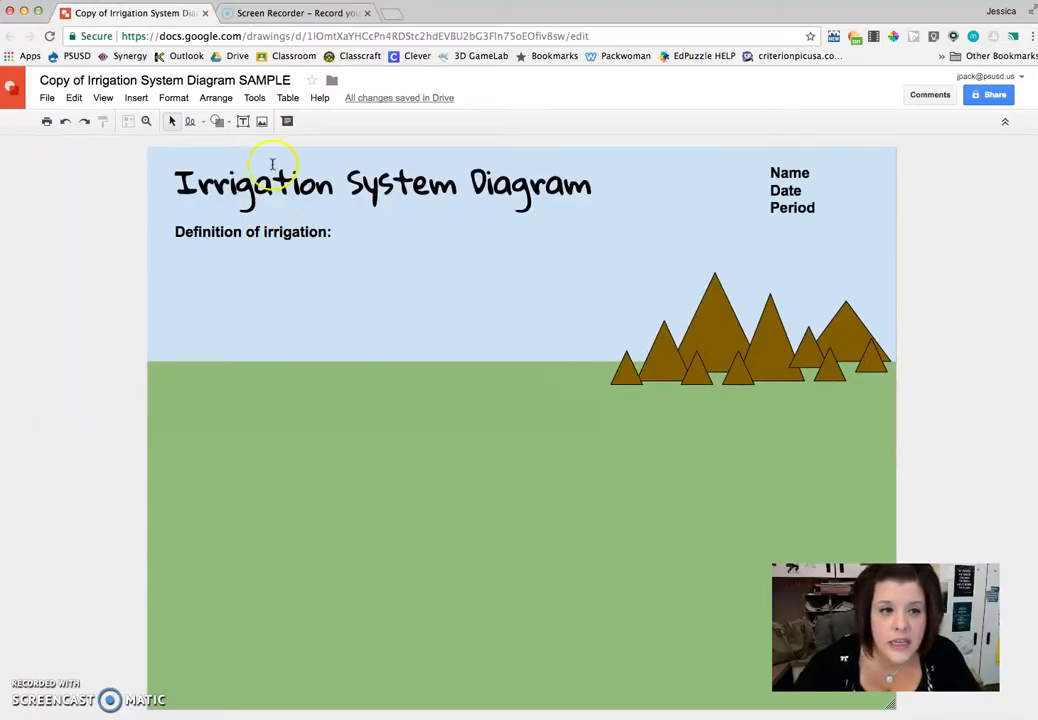
Step: Scribble the river in three strokes from the mountain foot to the left page edge
{"action": "left_click", "coordinate": [204, 121]}
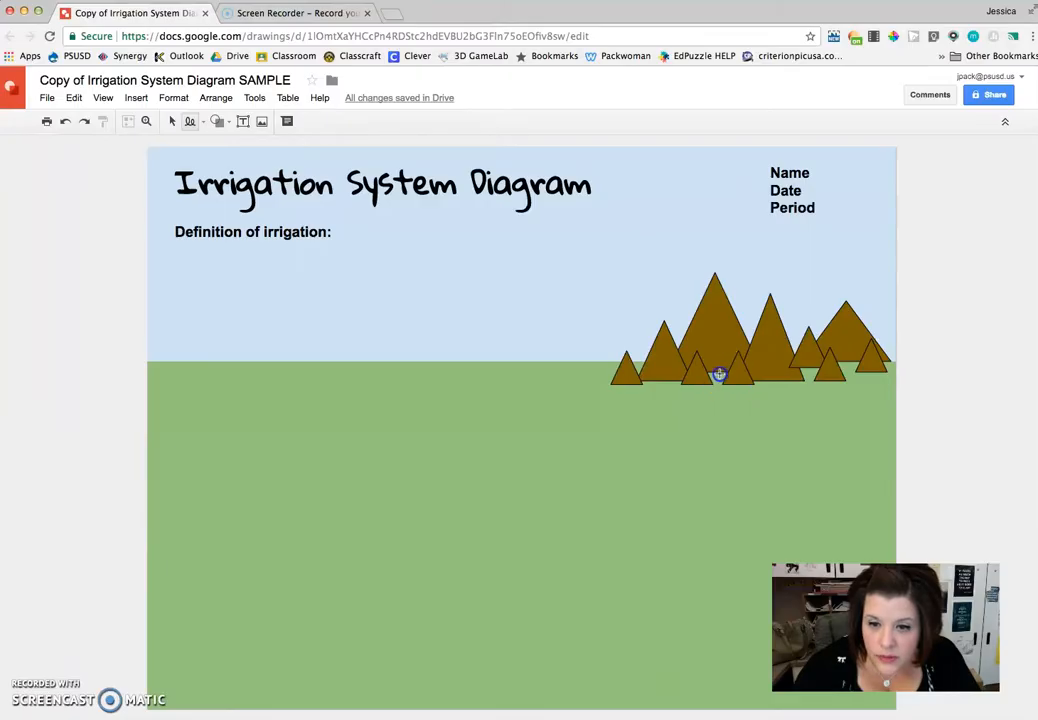
{"action": "left_click_drag", "start_coordinate": [718, 375], "coordinate": [631, 427]}
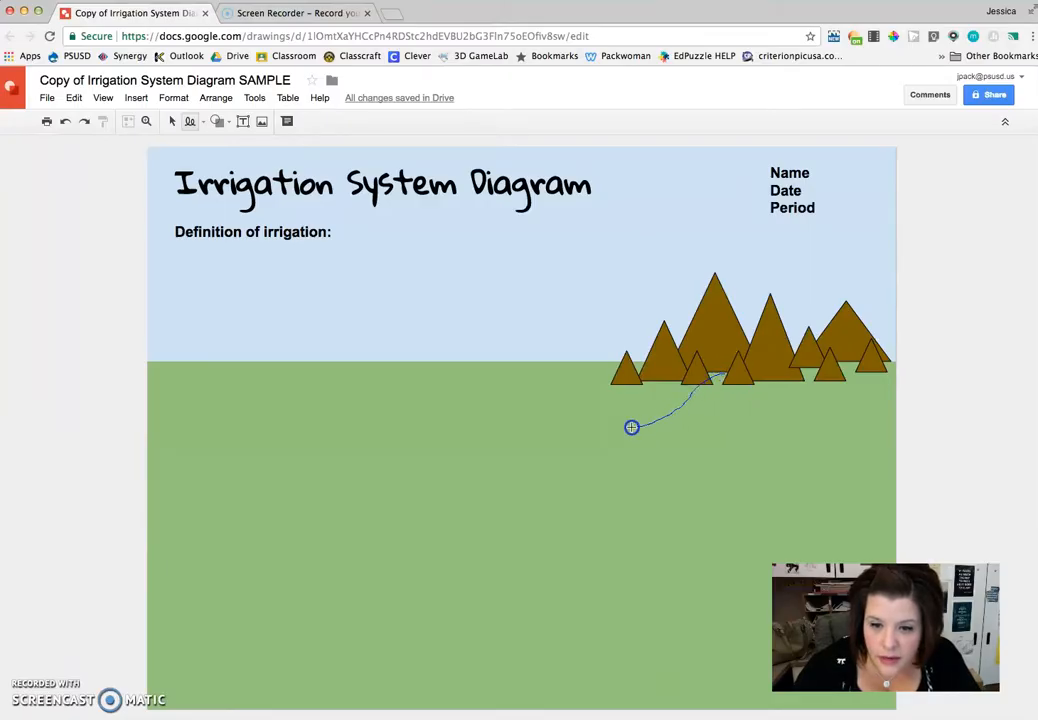
{"action": "left_click_drag", "start_coordinate": [632, 427], "coordinate": [307, 433]}
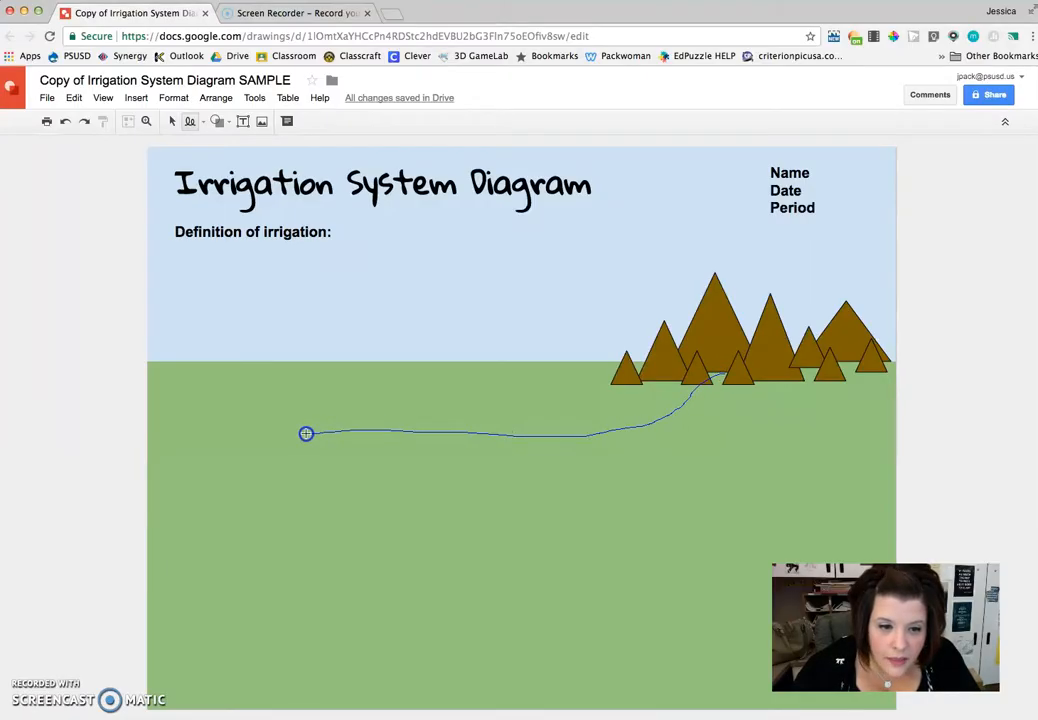
{"action": "left_click_drag", "start_coordinate": [306, 433], "coordinate": [189, 444]}
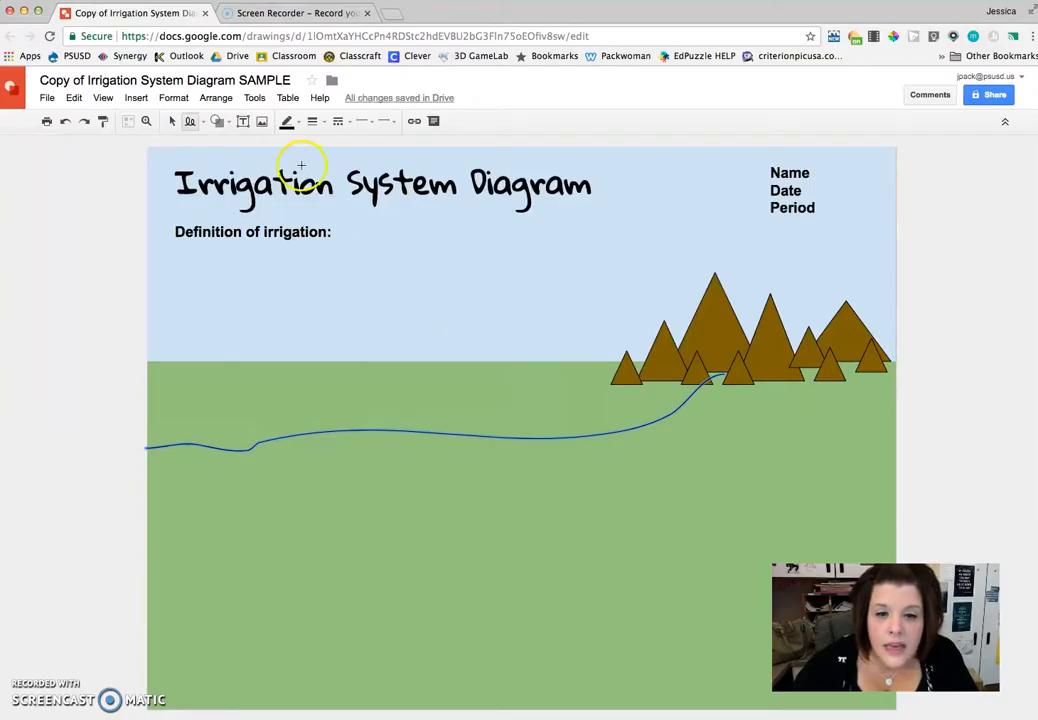
{"action": "mouse_move", "coordinate": [320, 185]}
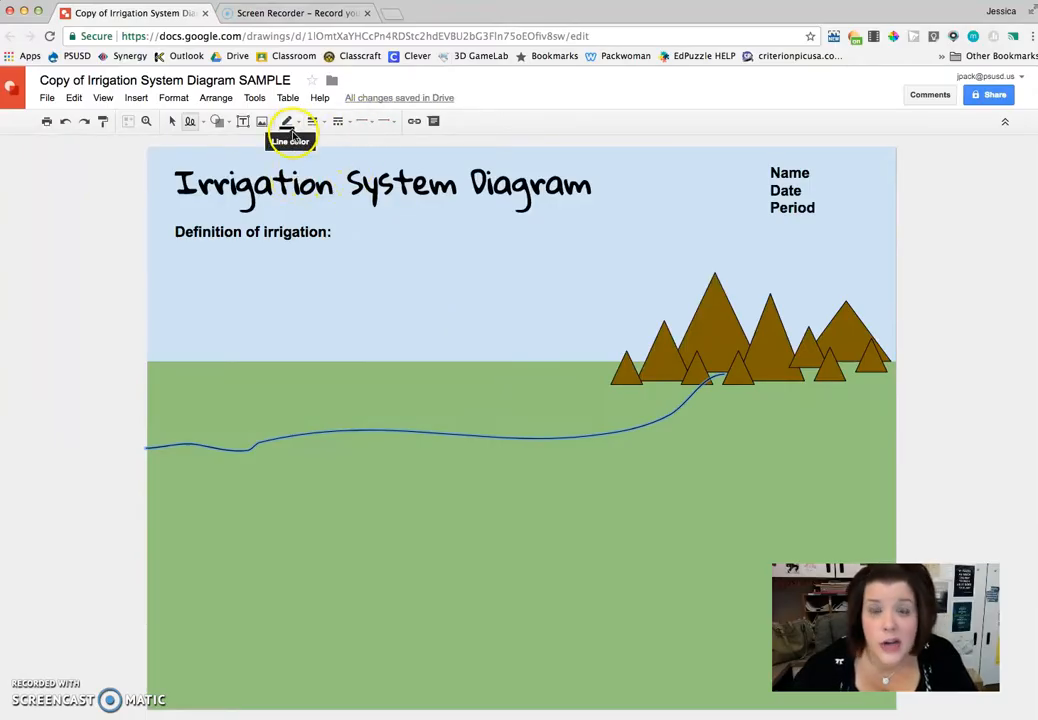
Step: Set the river line to the maximum 24px weight and recolour it deep blue
{"action": "left_click", "coordinate": [313, 121]}
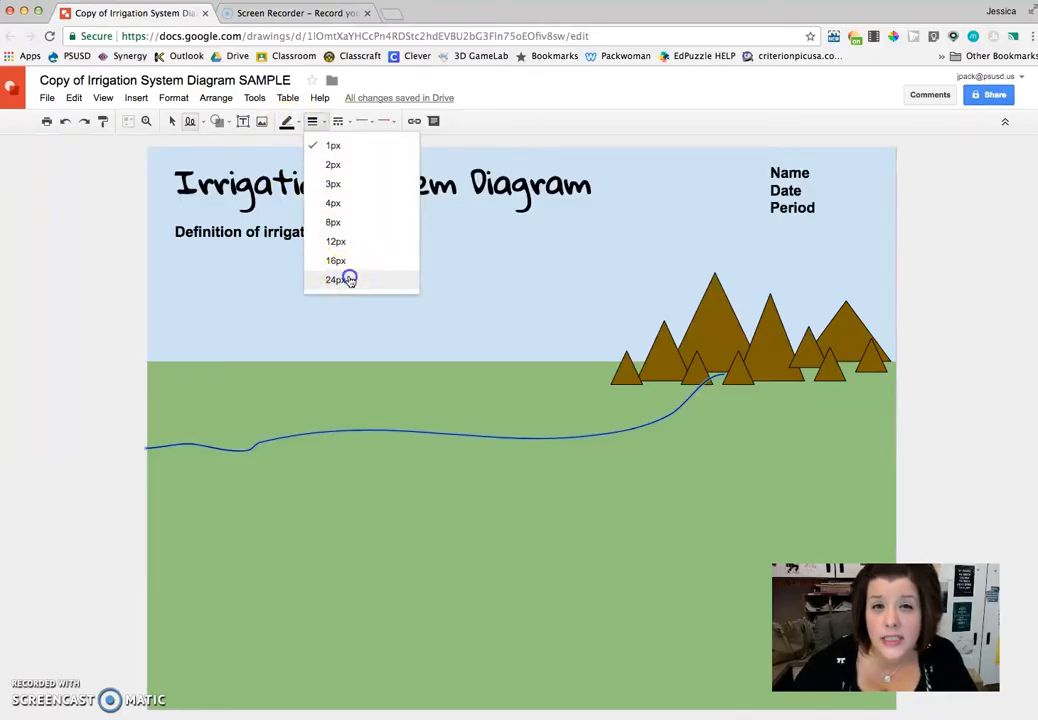
{"action": "left_click", "coordinate": [336, 279]}
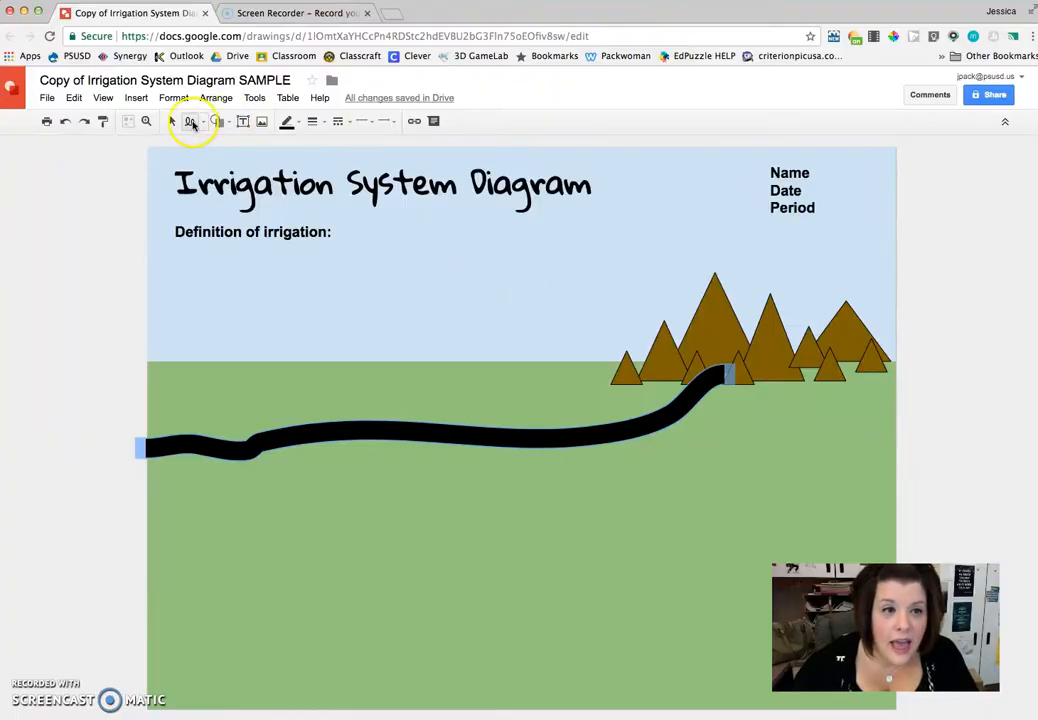
{"action": "mouse_move", "coordinate": [288, 121]}
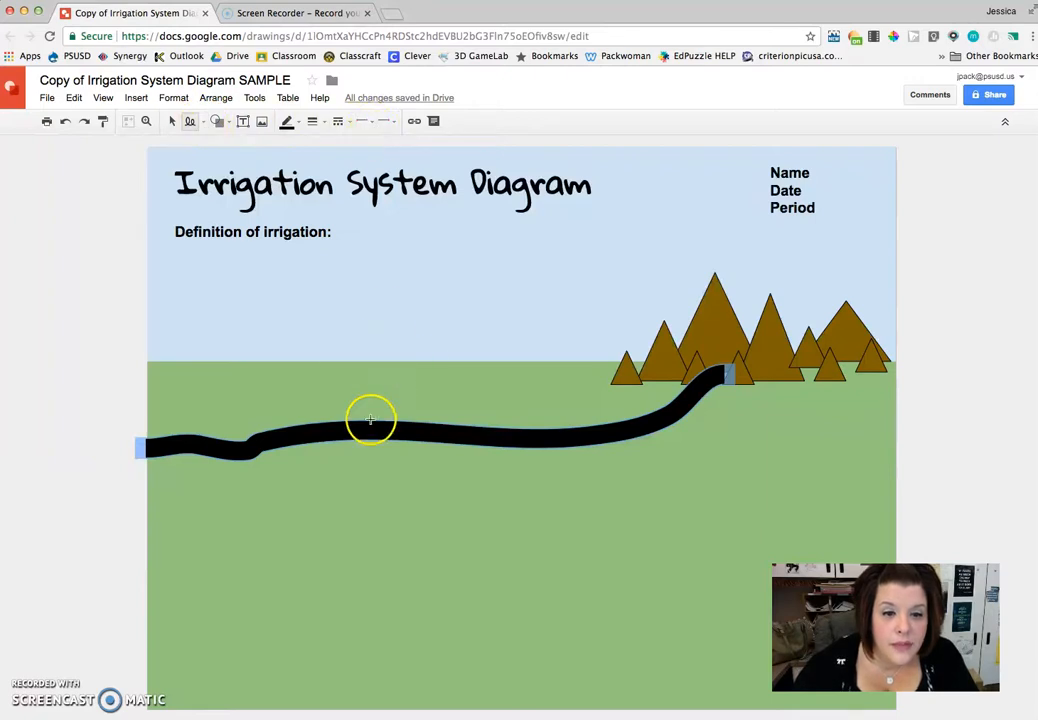
{"action": "left_click", "coordinate": [285, 121]}
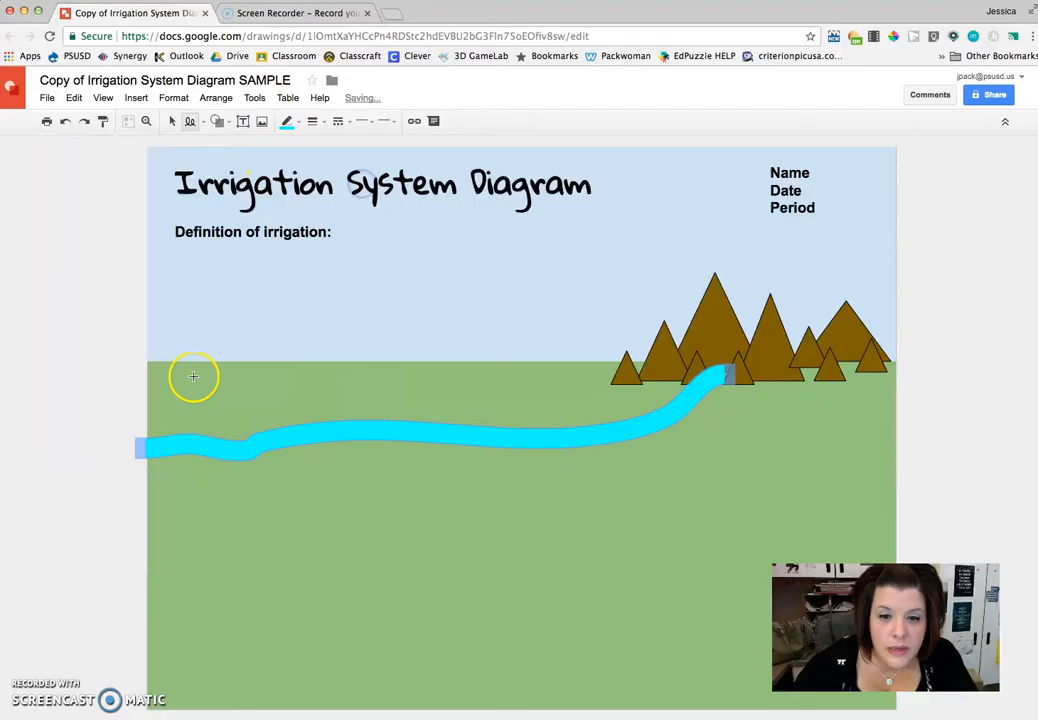
{"action": "left_click", "coordinate": [288, 121]}
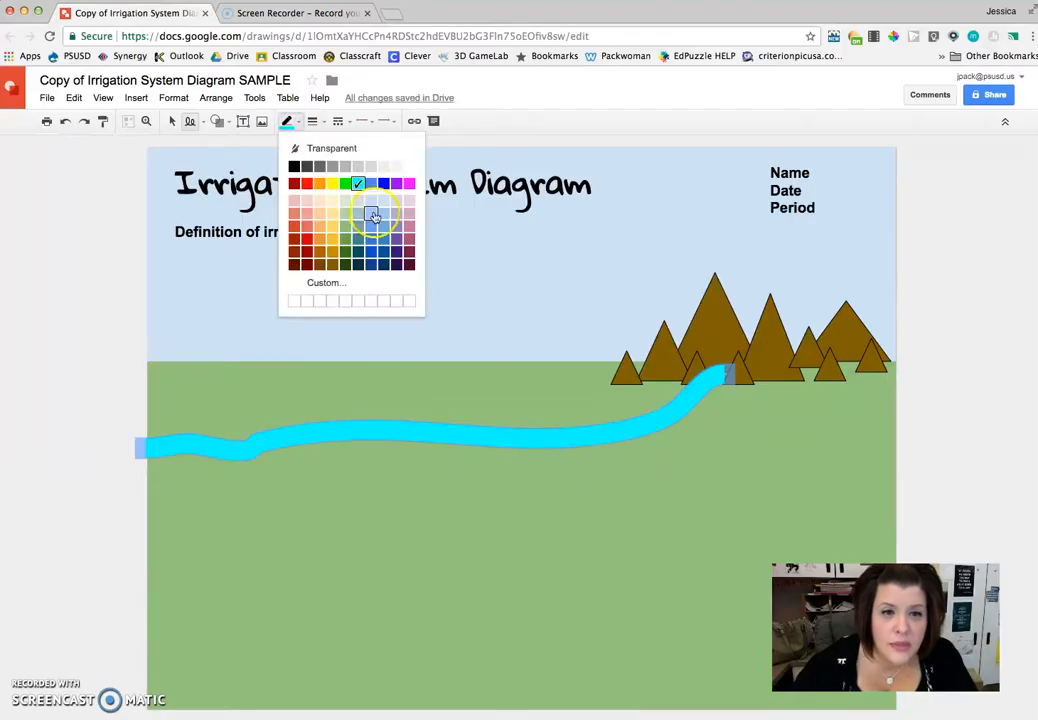
{"action": "left_click", "coordinate": [370, 225]}
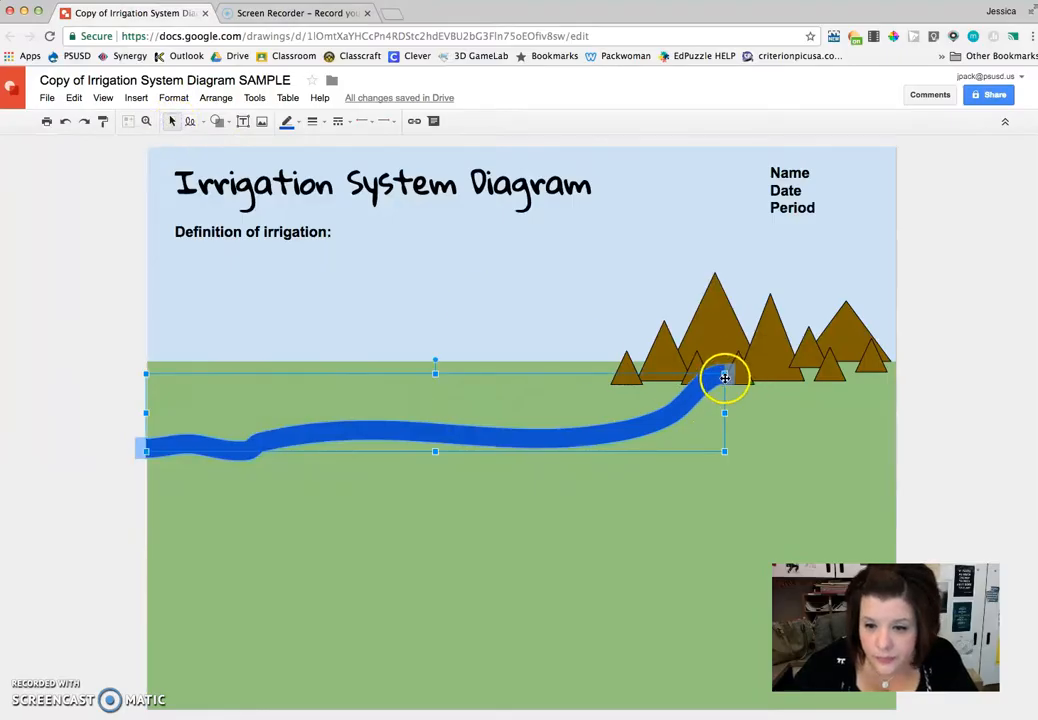
Step: Drag the river's upper end to the base of the mountains
{"action": "left_click_drag", "start_coordinate": [725, 378], "coordinate": [740, 373]}
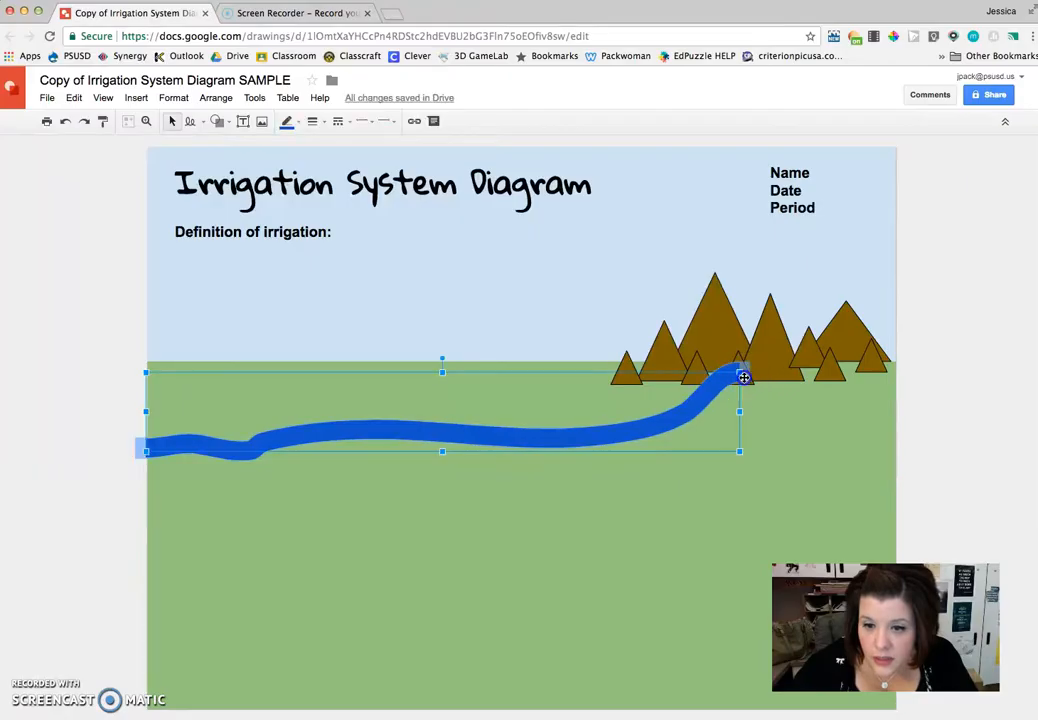
{"action": "left_click_drag", "start_coordinate": [743, 377], "coordinate": [708, 386]}
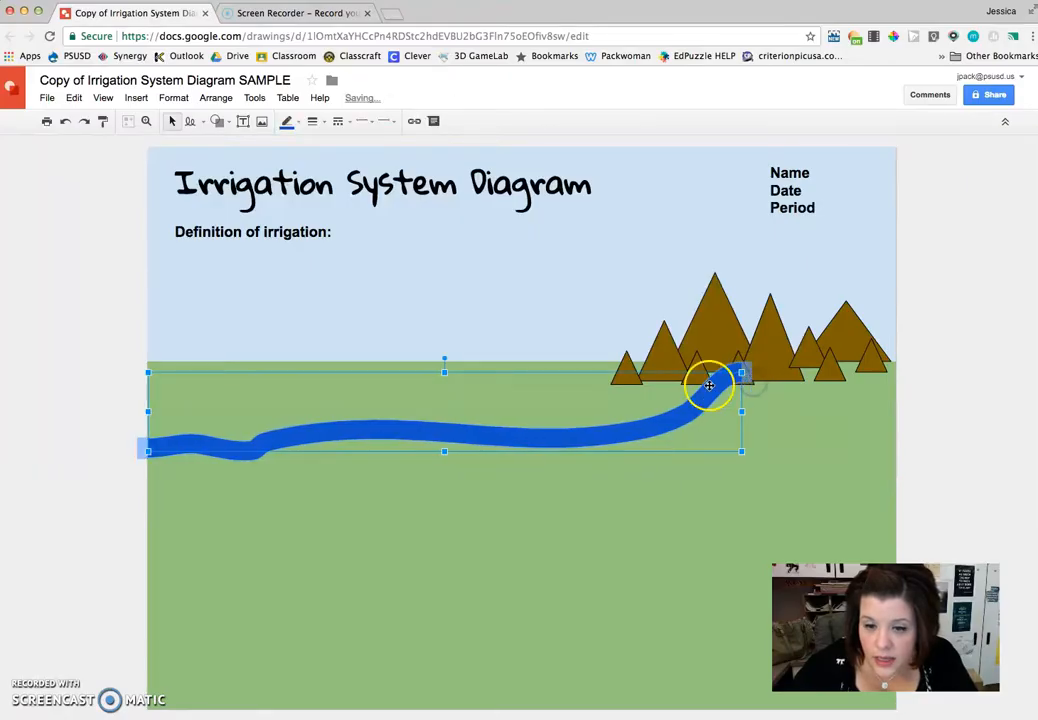
{"action": "left_click_drag", "start_coordinate": [708, 385], "coordinate": [745, 370]}
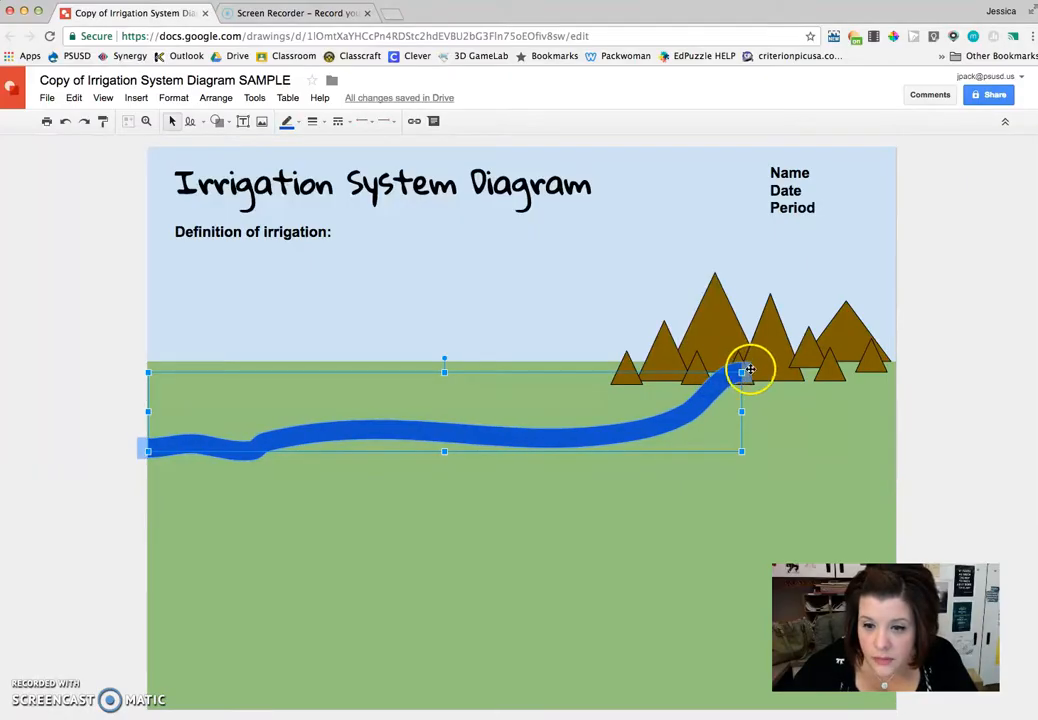
Step: Bring the small mountain triangle to front and move it over the river's end
{"action": "left_click", "coordinate": [740, 360]}
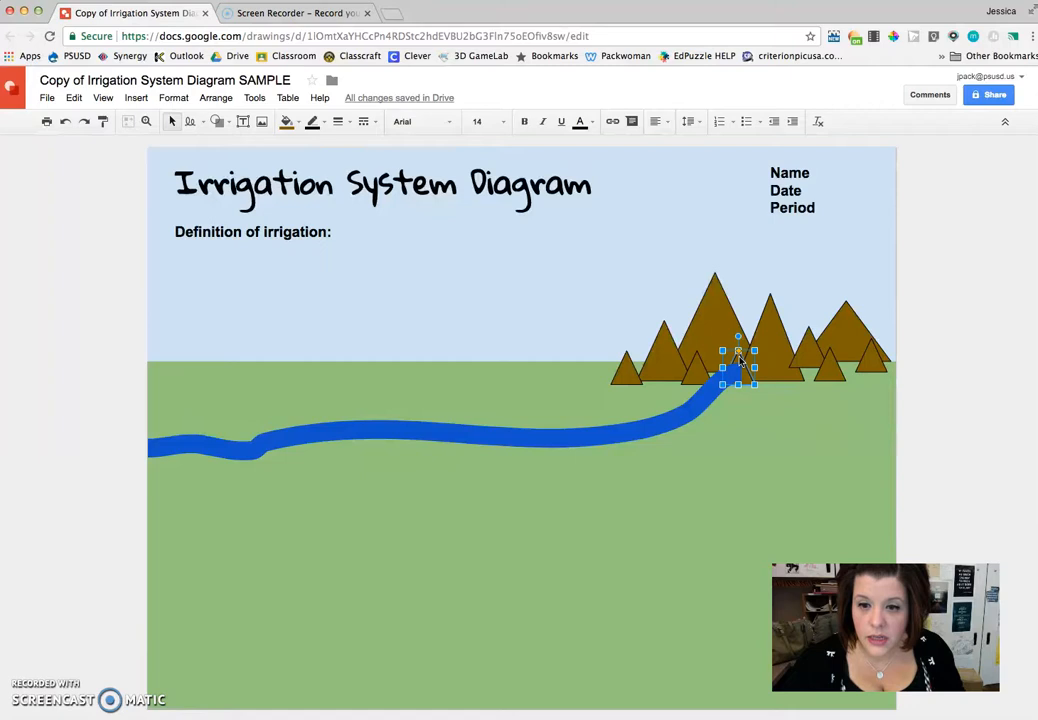
{"action": "right_click", "coordinate": [738, 355]}
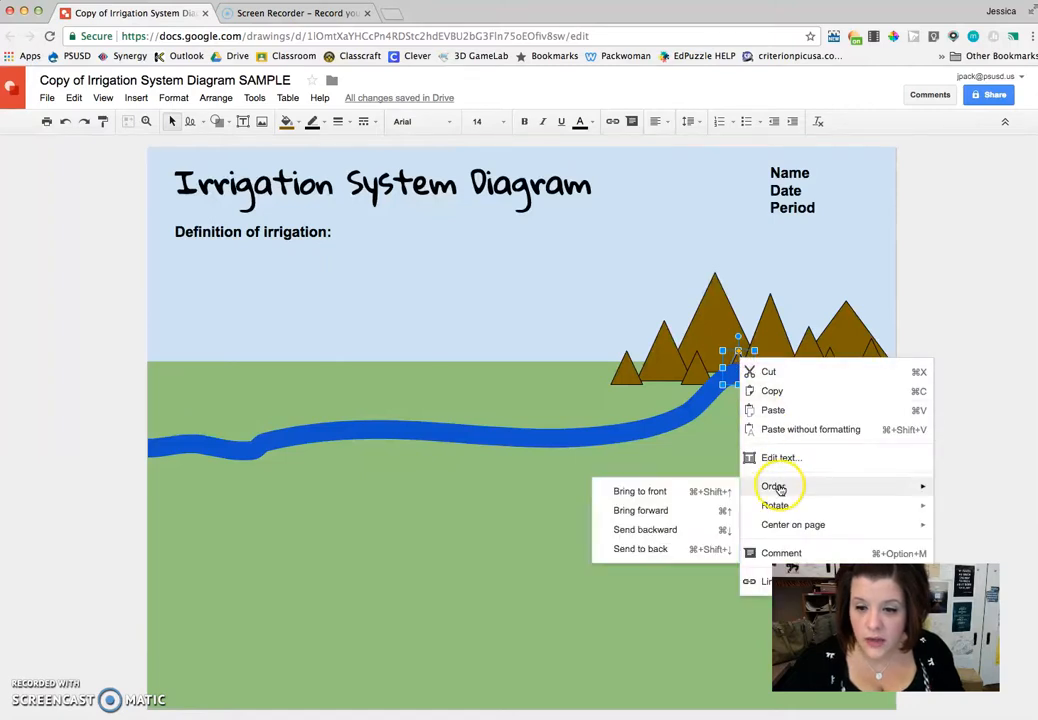
{"action": "left_click", "coordinate": [930, 430]}
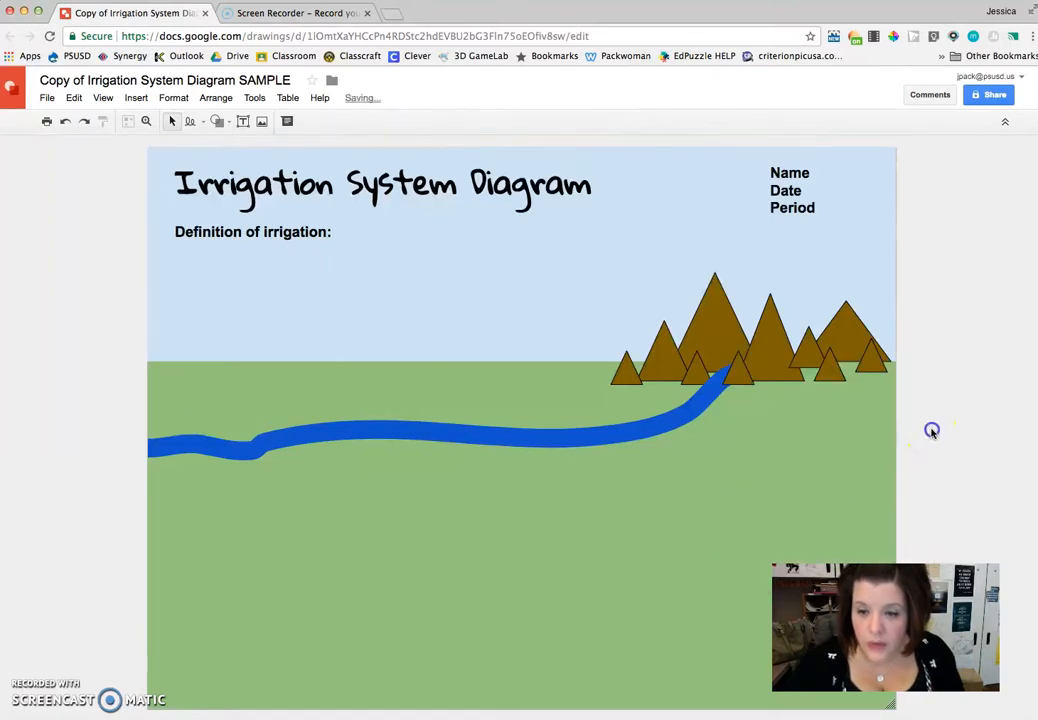
{"action": "left_click", "coordinate": [738, 360]}
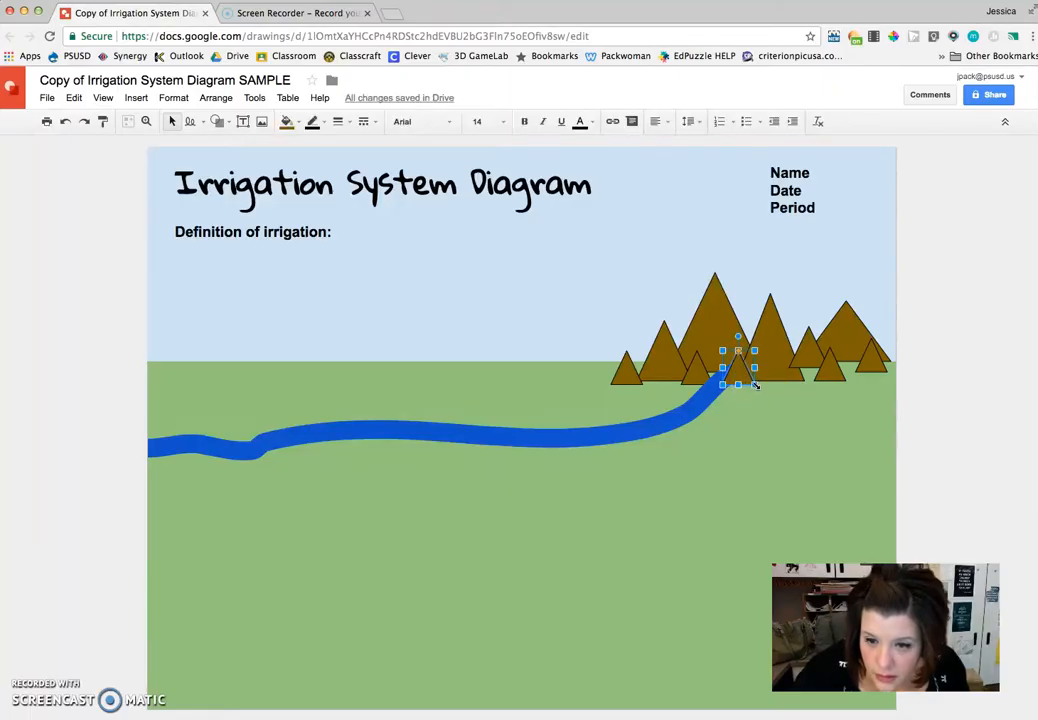
{"action": "left_click_drag", "start_coordinate": [739, 385], "coordinate": [763, 395]}
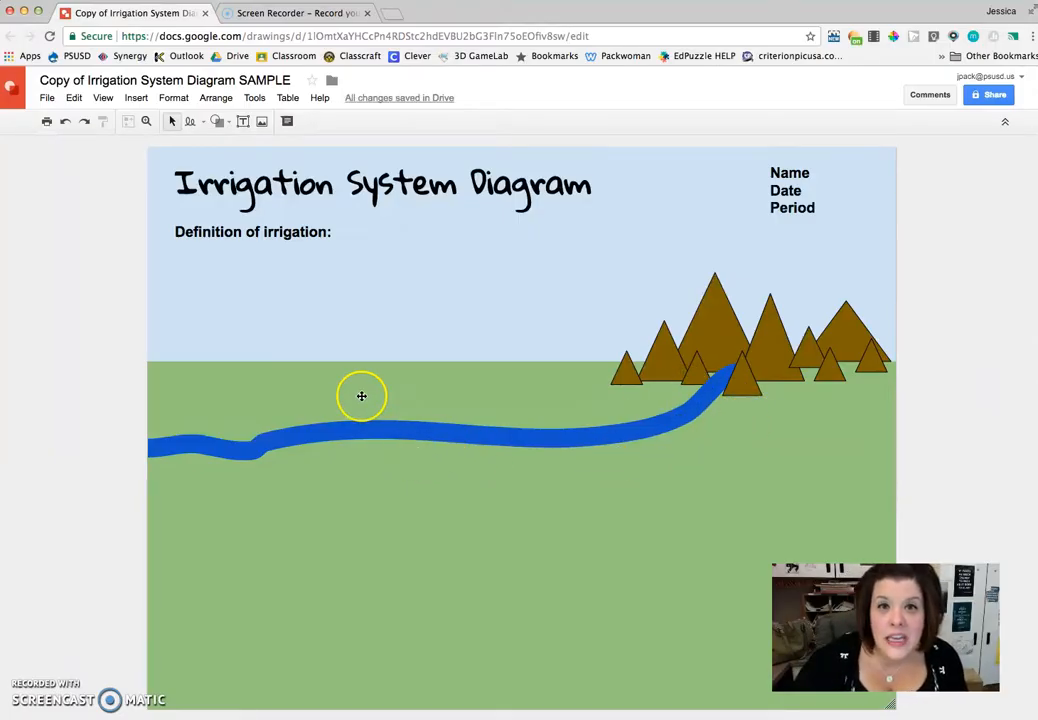
{"action": "mouse_move", "coordinate": [225, 142]}
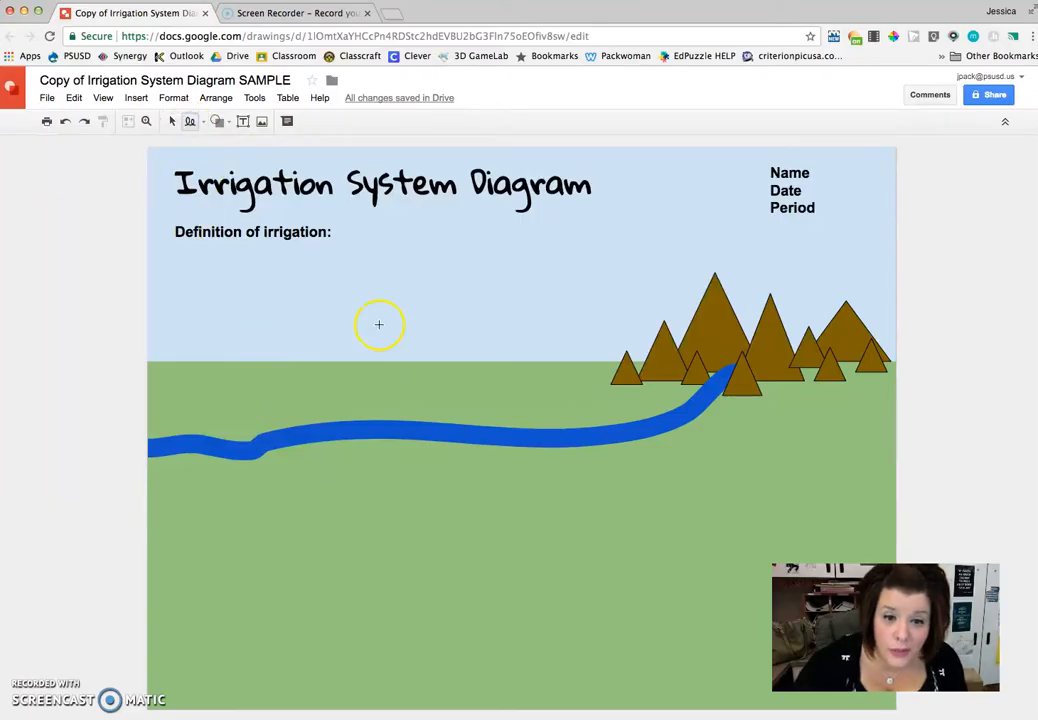
{"action": "mouse_move", "coordinate": [668, 429]}
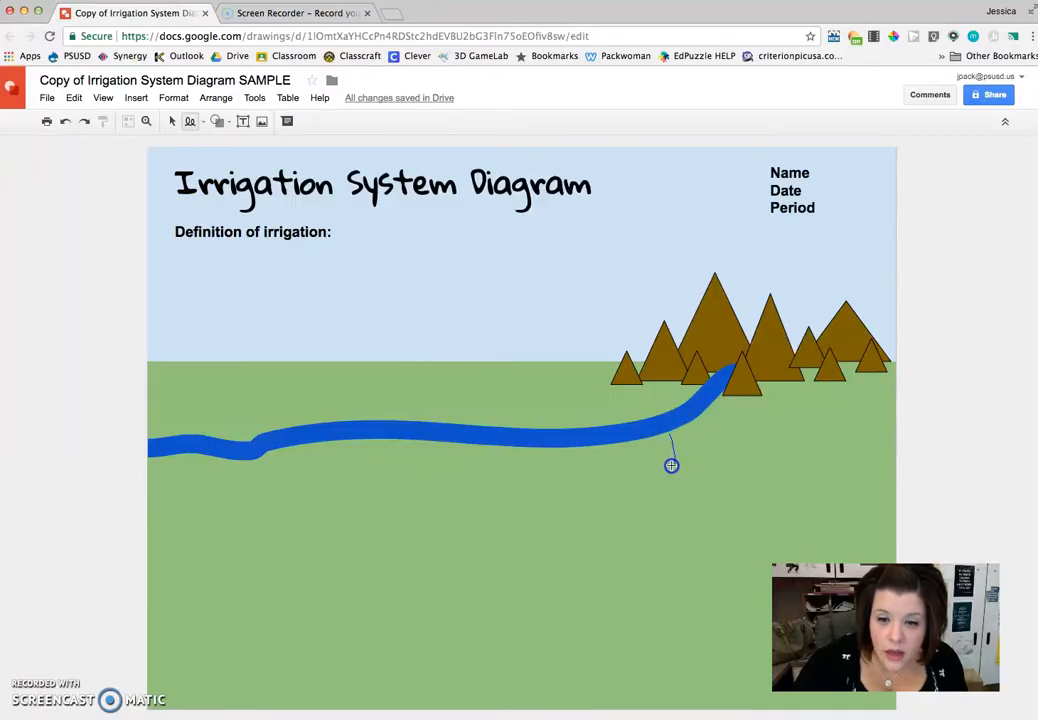
Step: Scribble a canal loop branching down from the river and curving back left
{"action": "left_click_drag", "start_coordinate": [671, 465], "coordinate": [553, 483]}
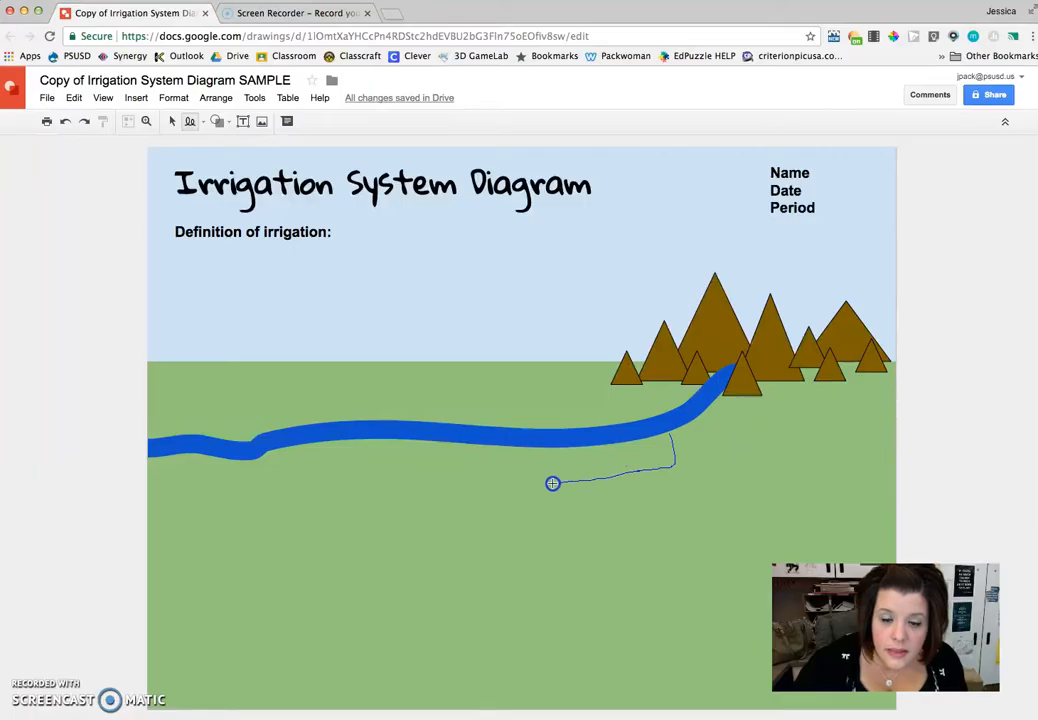
{"action": "left_click_drag", "start_coordinate": [553, 483], "coordinate": [348, 471]}
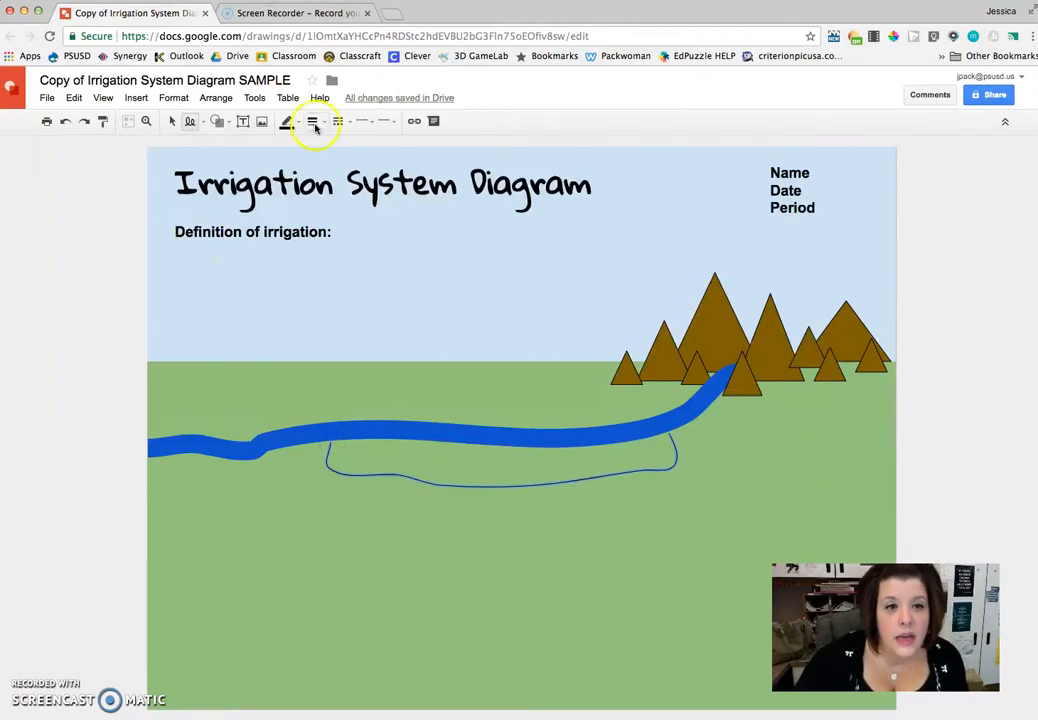
Step: Set the canal loop to 16px line weight and the river's blue colour
{"action": "left_click", "coordinate": [312, 121]}
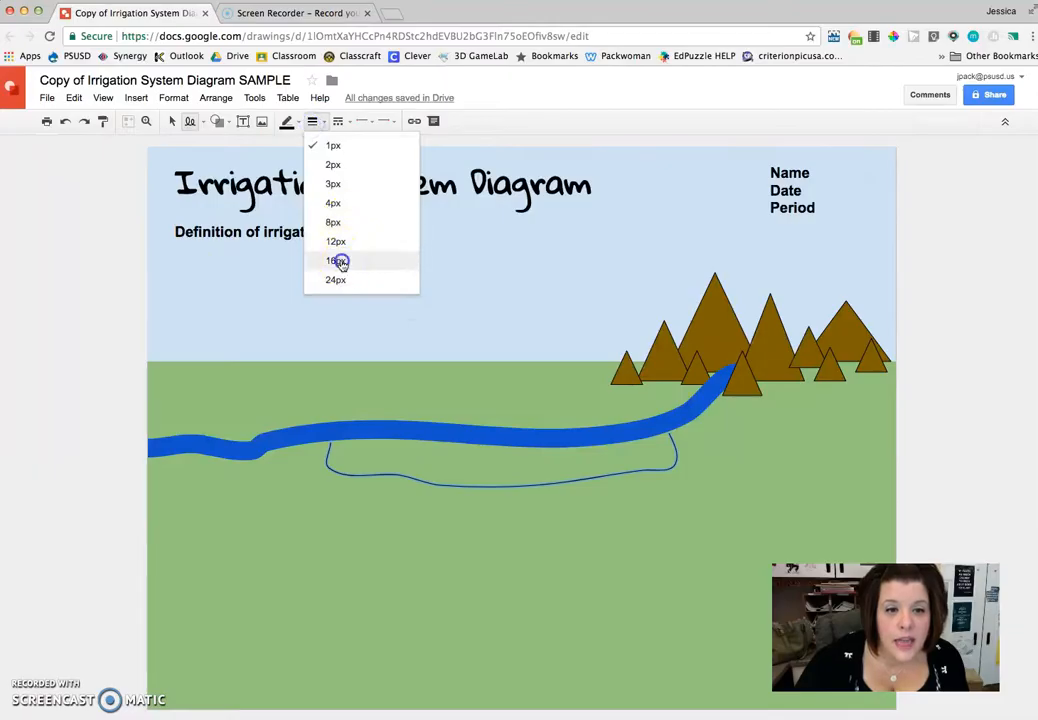
{"action": "left_click", "coordinate": [336, 260]}
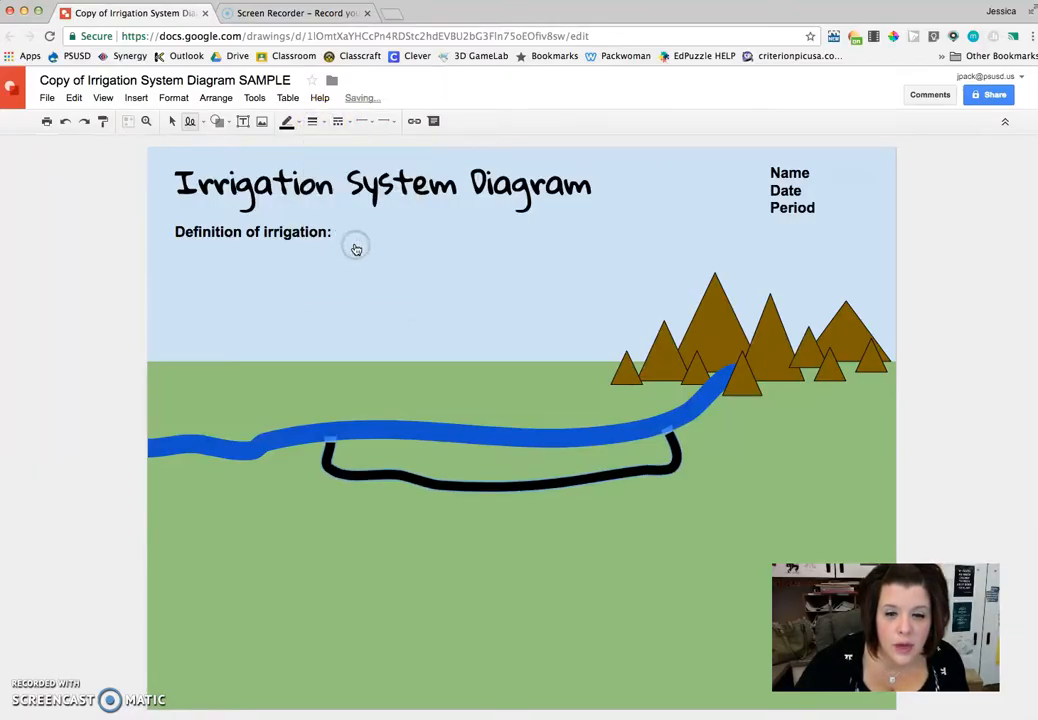
{"action": "left_click", "coordinate": [288, 121]}
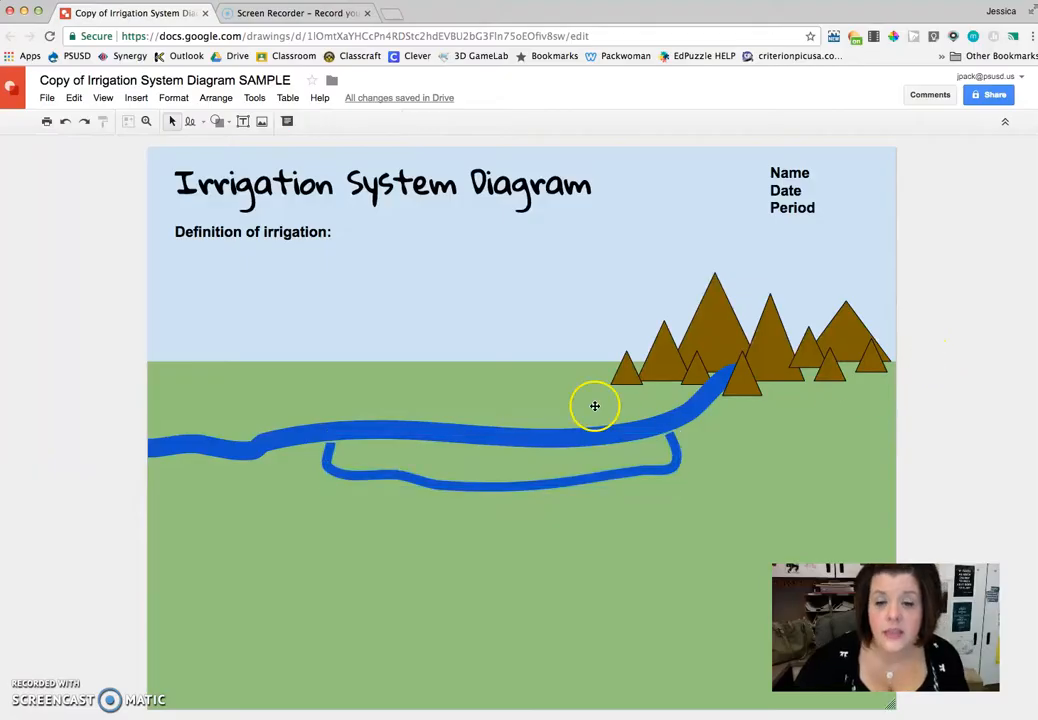
{"action": "mouse_move", "coordinate": [592, 387]}
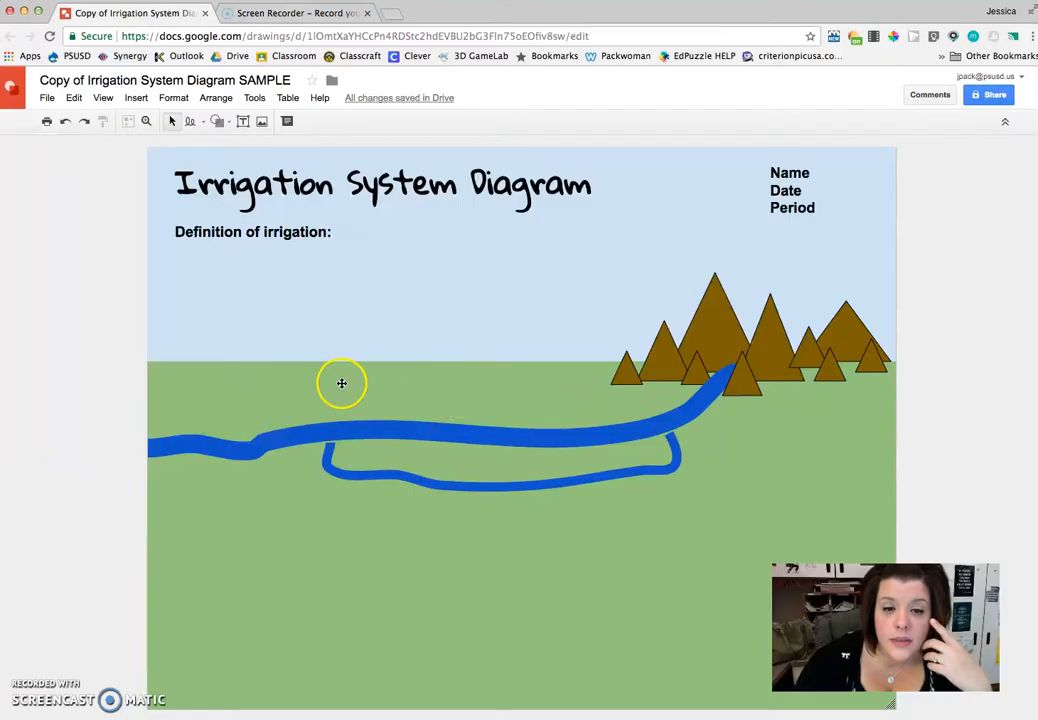
{"action": "mouse_move", "coordinate": [336, 391]}
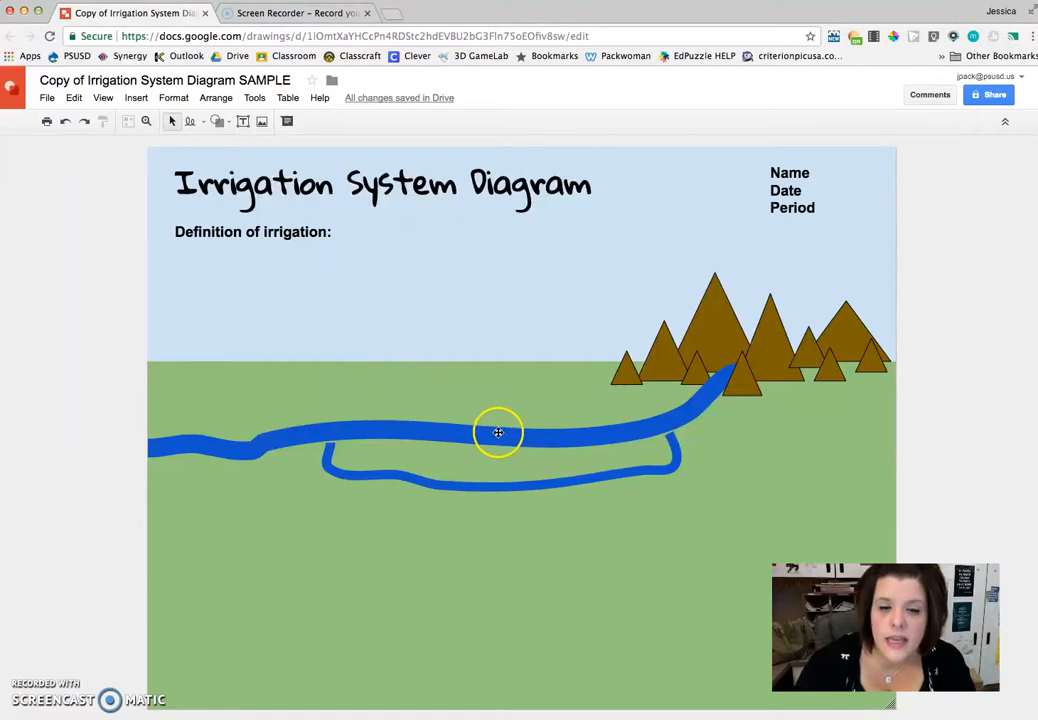
{"action": "mouse_move", "coordinate": [554, 491]}
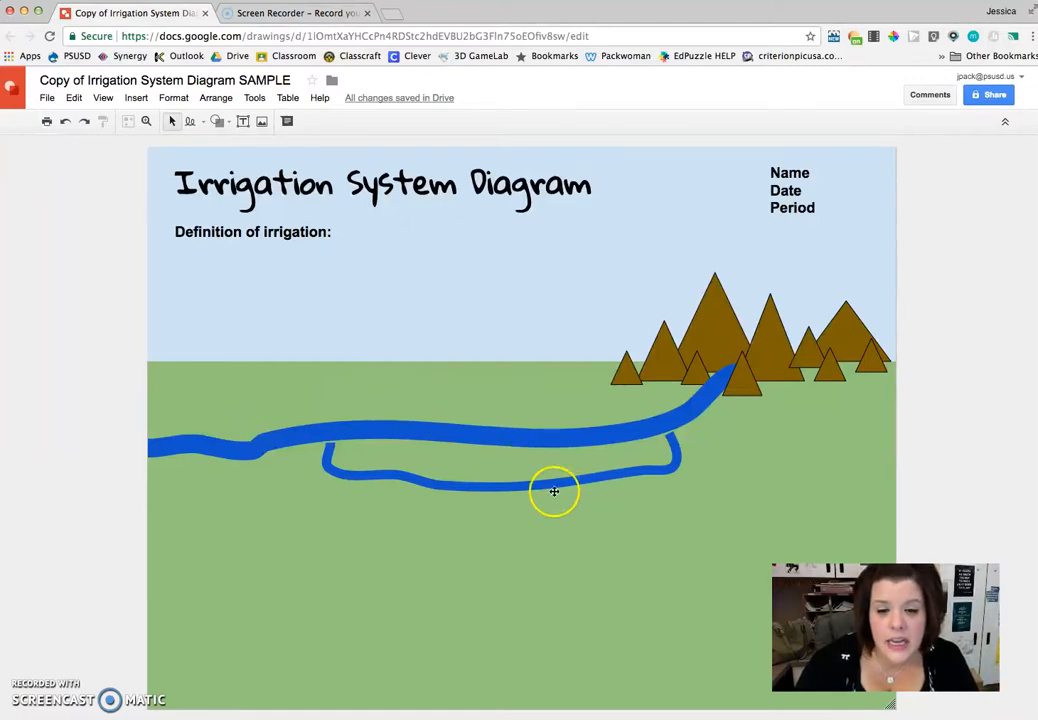
{"action": "mouse_move", "coordinate": [650, 476]}
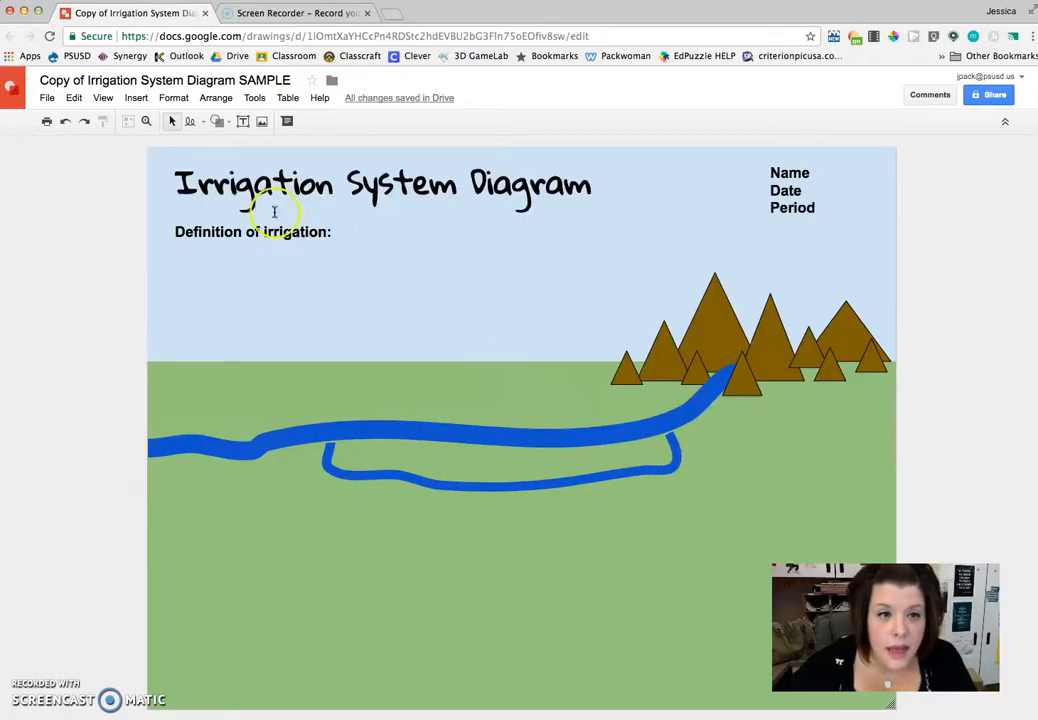
Step: Insert a small rectangle gate bar at the canal junction and fill it brown
{"action": "left_click", "coordinate": [217, 121]}
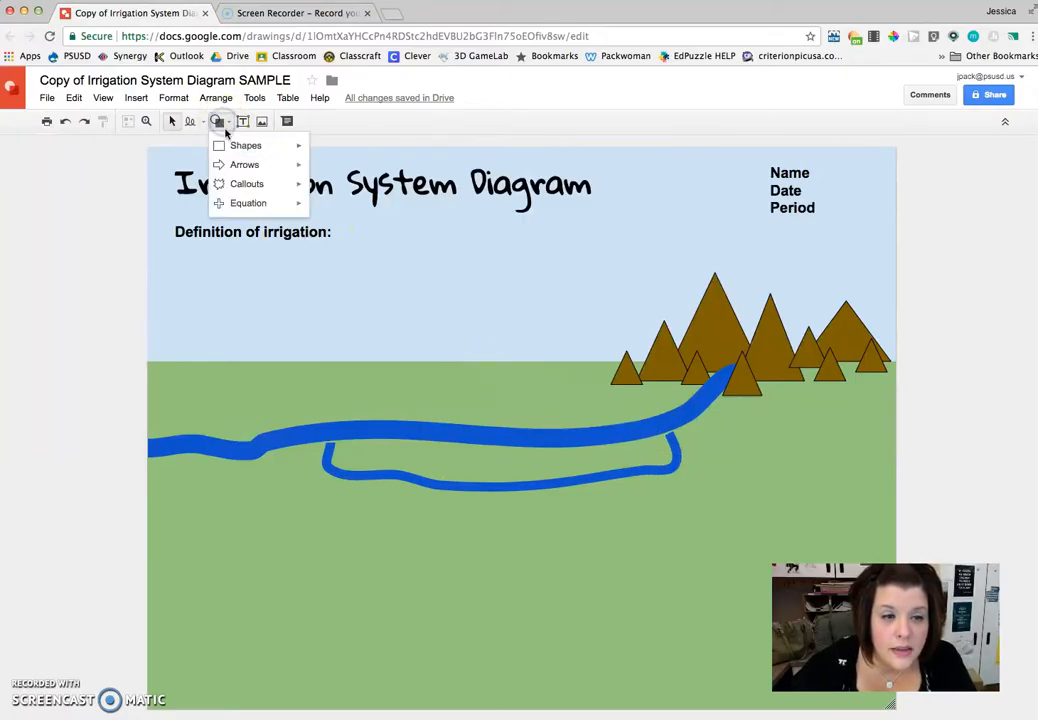
{"action": "left_click", "coordinate": [246, 145]}
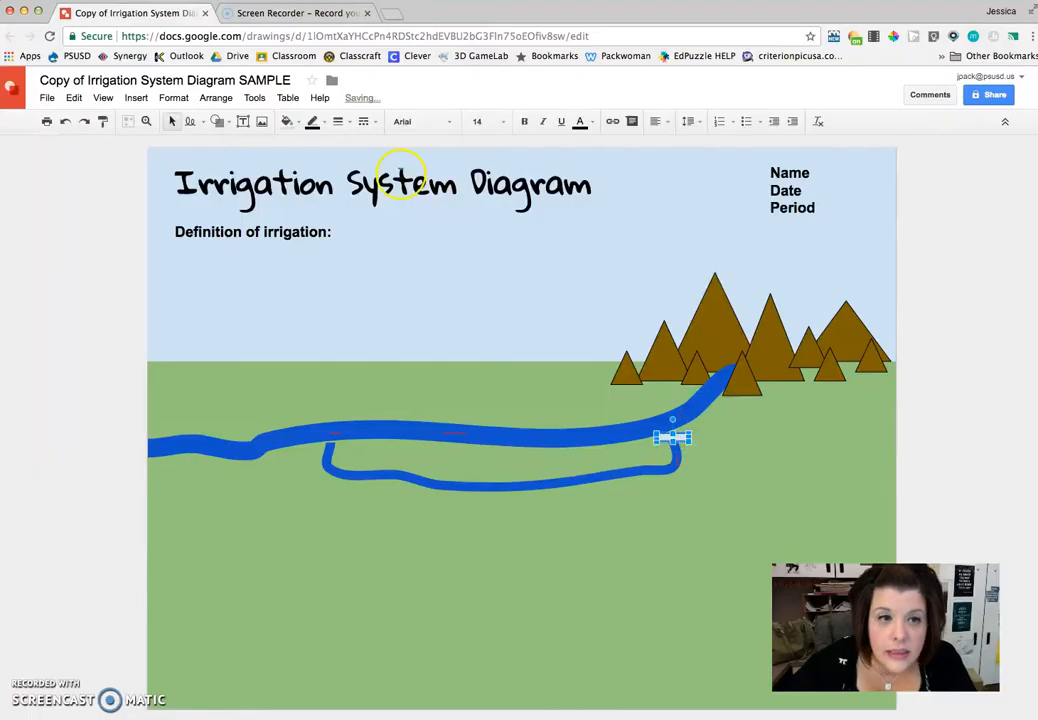
{"action": "left_click", "coordinate": [288, 121]}
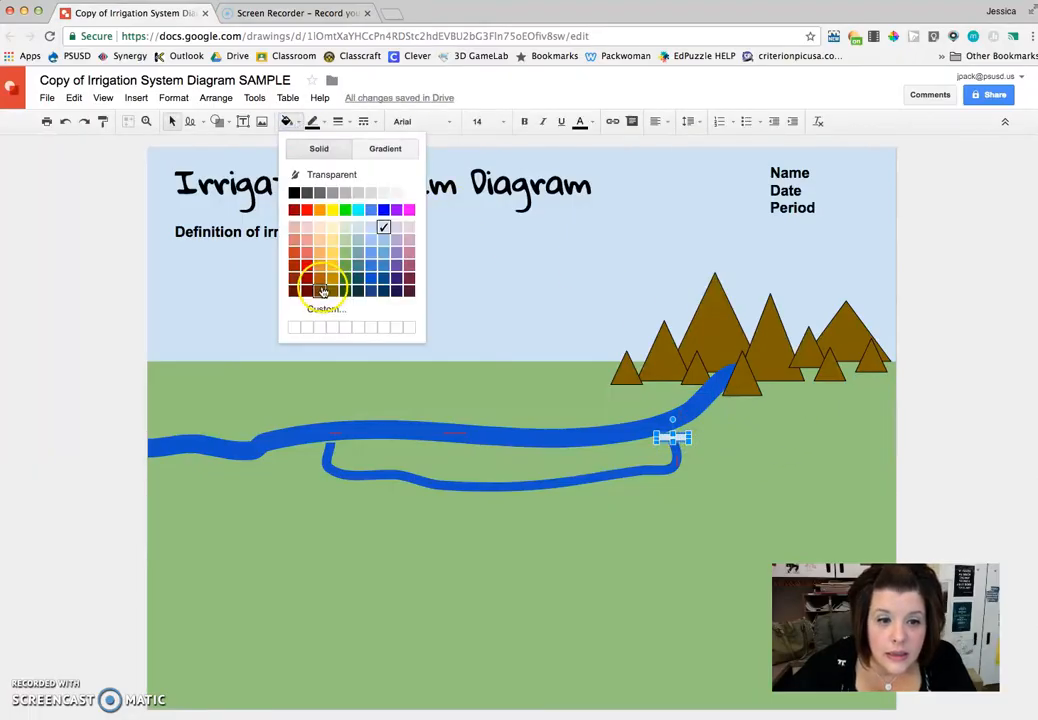
{"action": "left_click", "coordinate": [323, 290]}
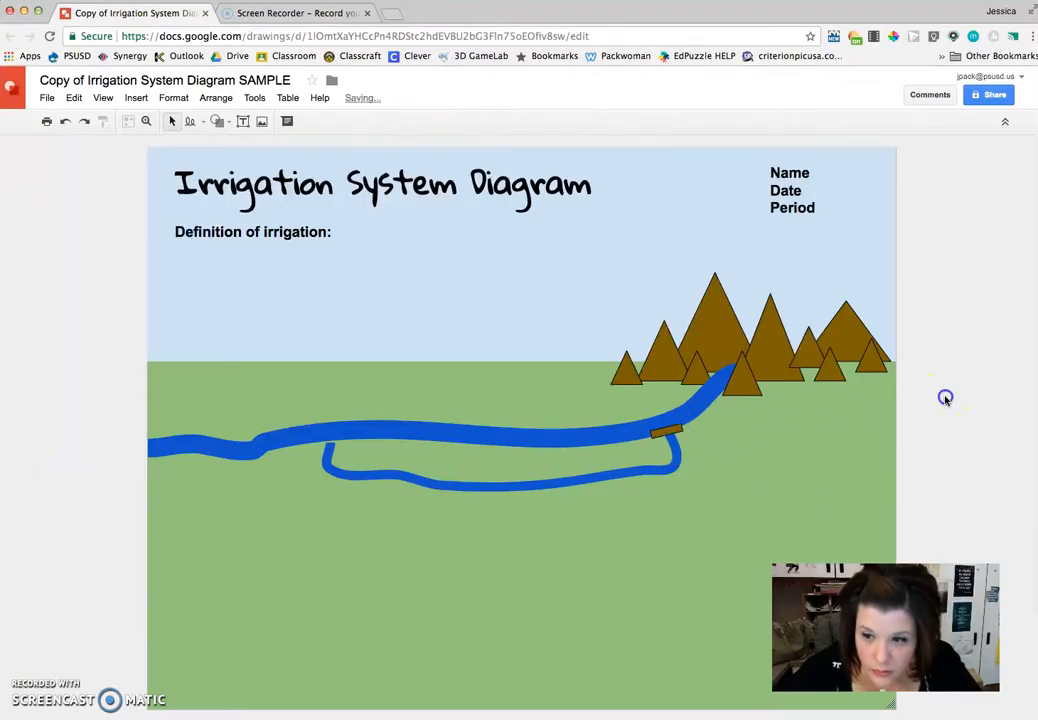
{"action": "left_click", "coordinate": [665, 432]}
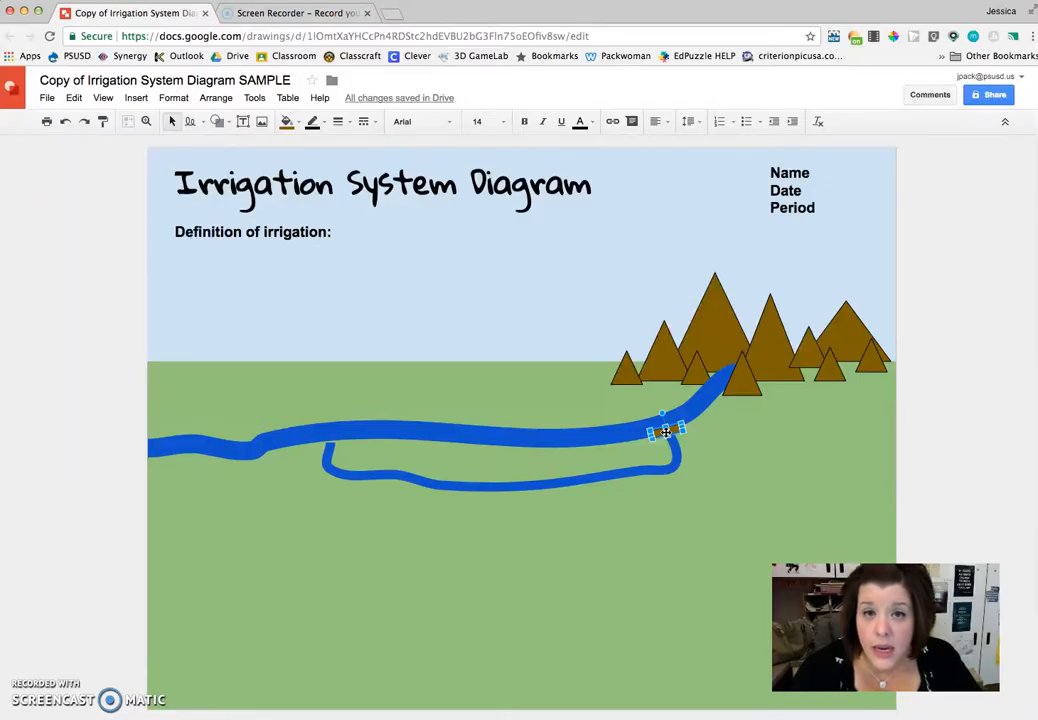
{"action": "mouse_move", "coordinate": [918, 385]}
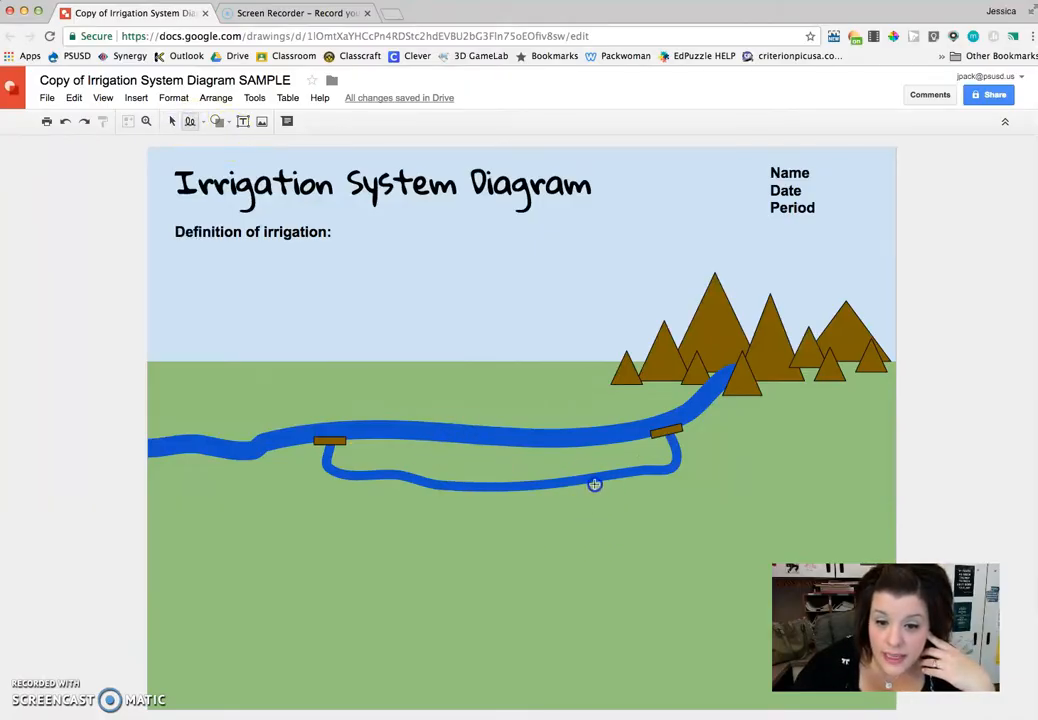
Step: Scribble a feeder canal from the loop to the page bottom, 12px weight, blue
{"action": "left_click_drag", "start_coordinate": [595, 485], "coordinate": [600, 583]}
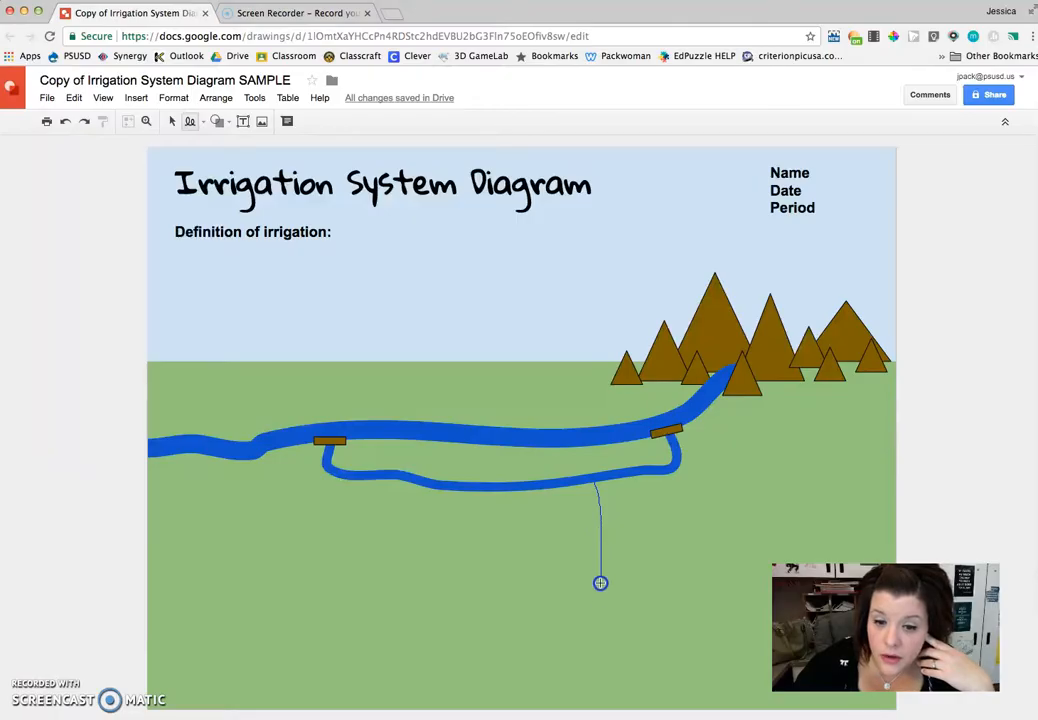
{"action": "left_click_drag", "start_coordinate": [600, 583], "coordinate": [603, 711]}
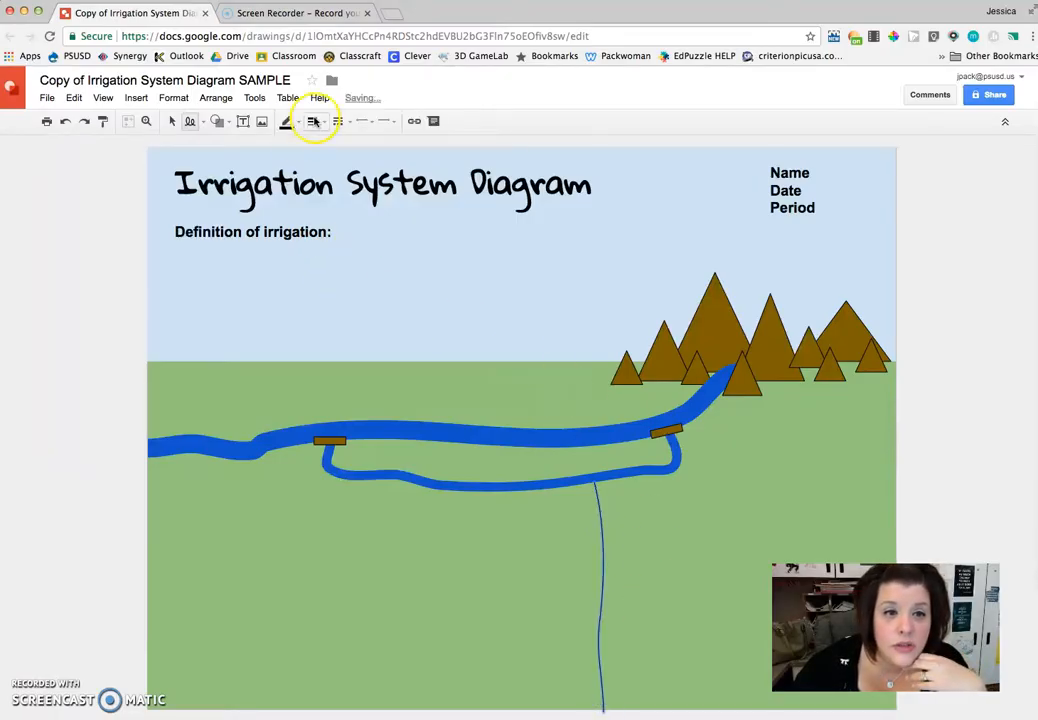
{"action": "left_click", "coordinate": [313, 121]}
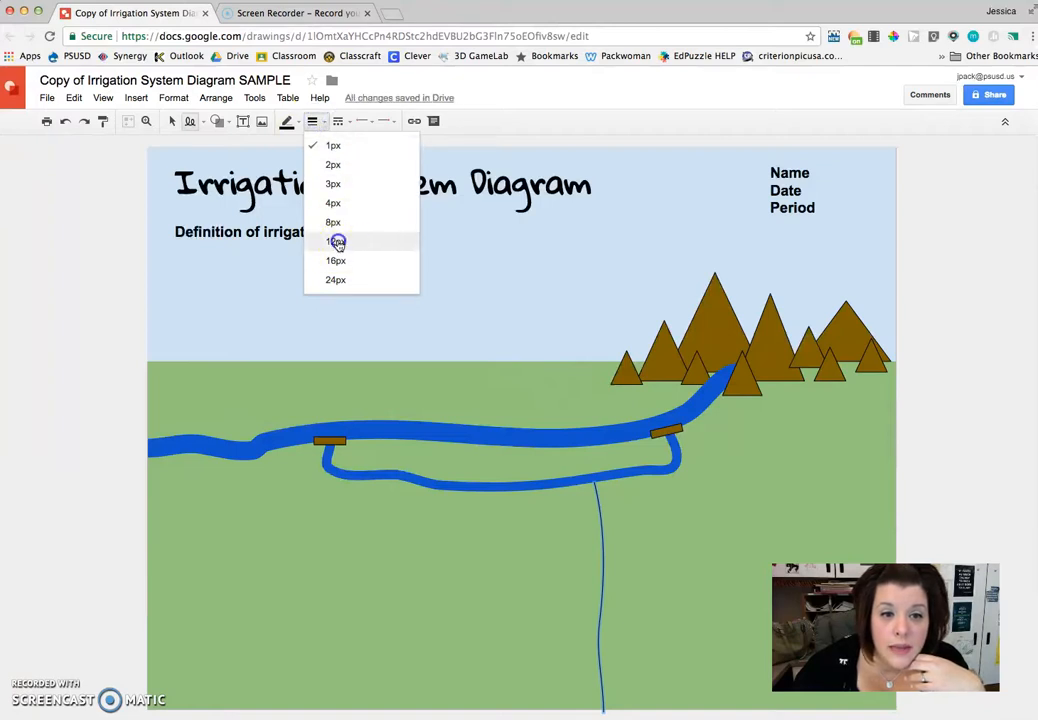
{"action": "left_click", "coordinate": [336, 241]}
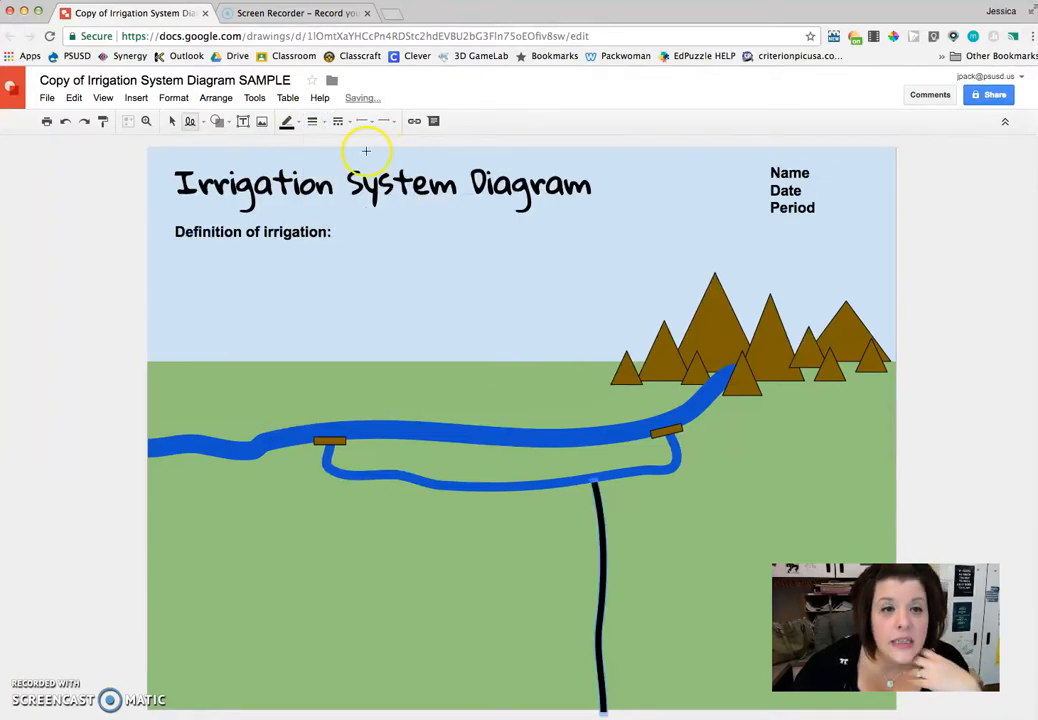
{"action": "left_click", "coordinate": [288, 121]}
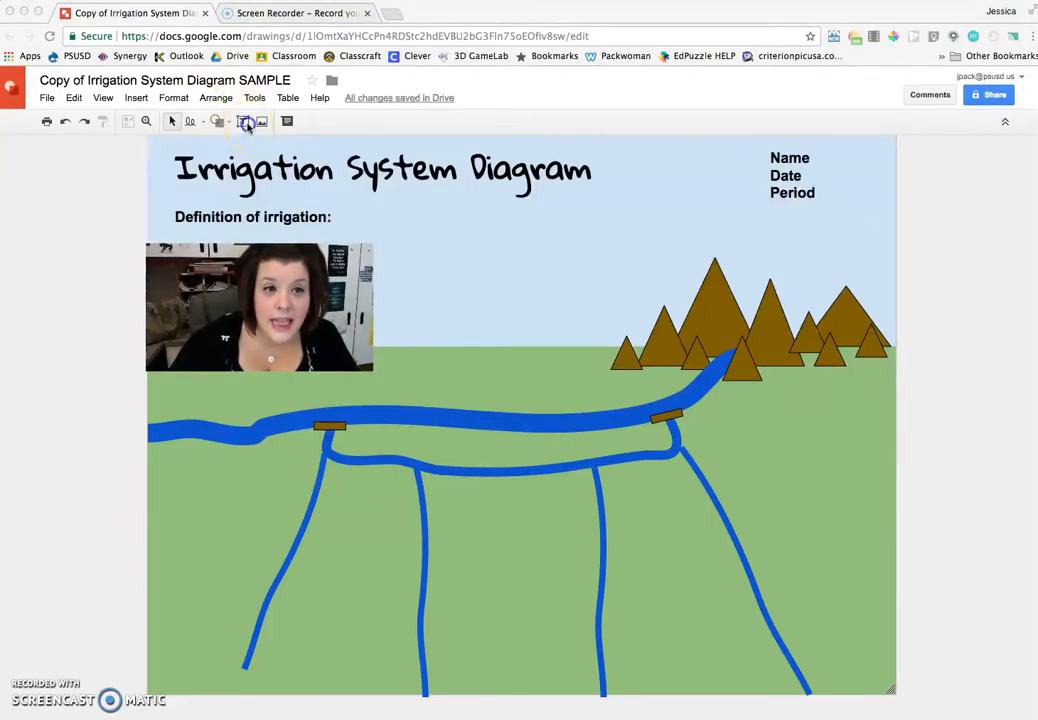
Step: Add a 'canal' text label on the canal loop
{"action": "left_click", "coordinate": [243, 121]}
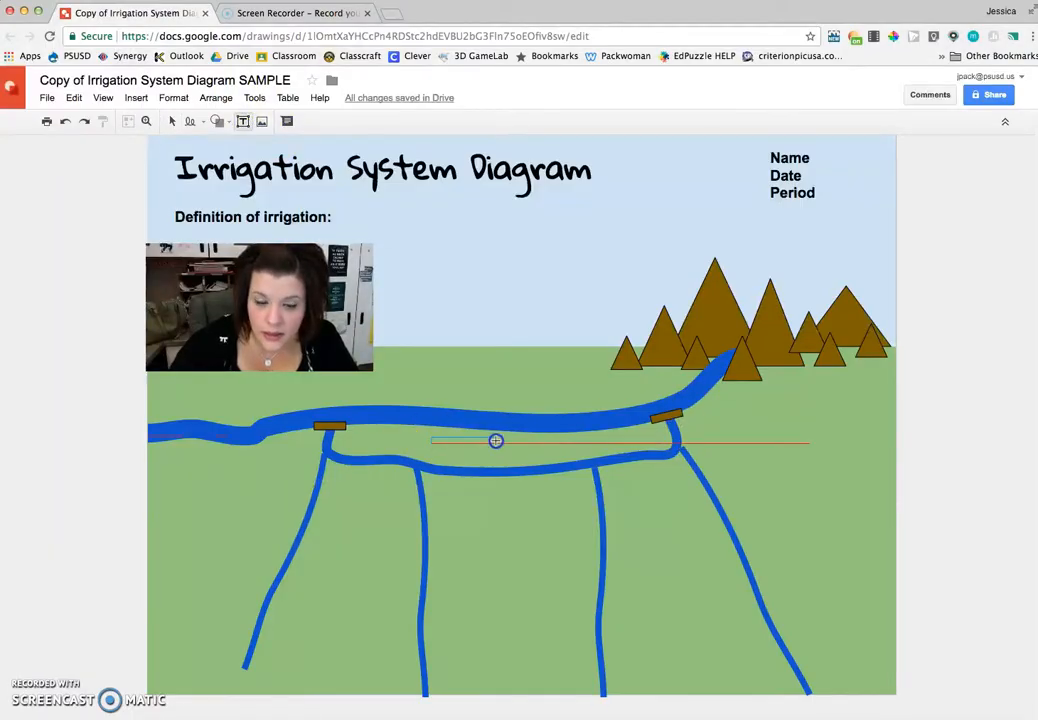
{"action": "left_click", "coordinate": [490, 441]}
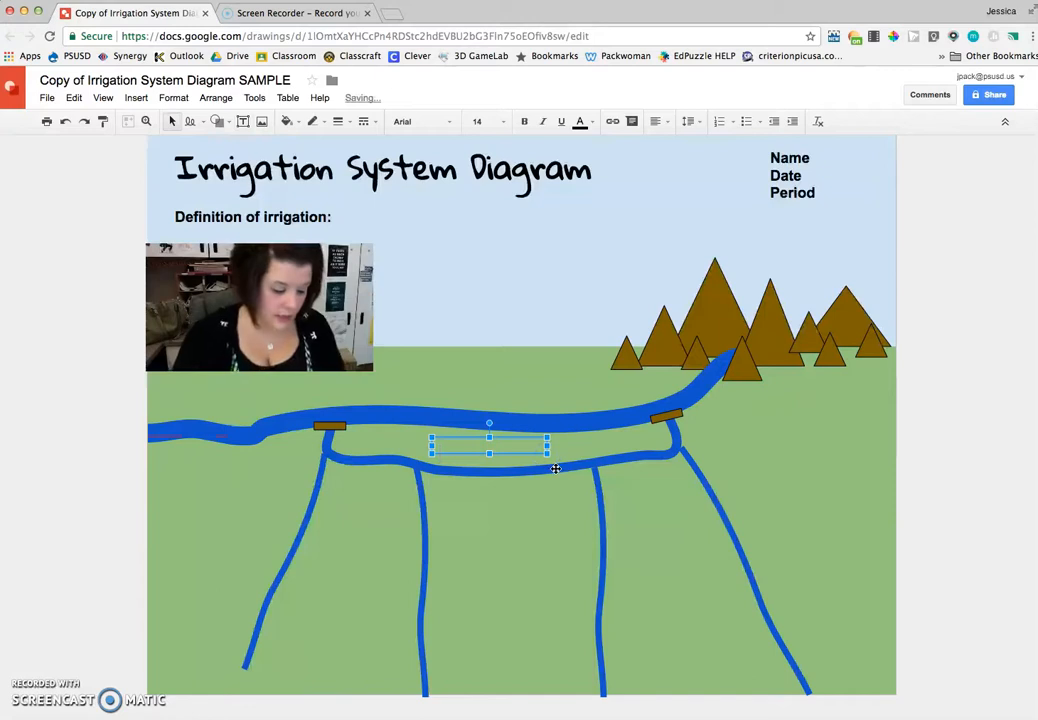
{"action": "type", "text": "canal"}
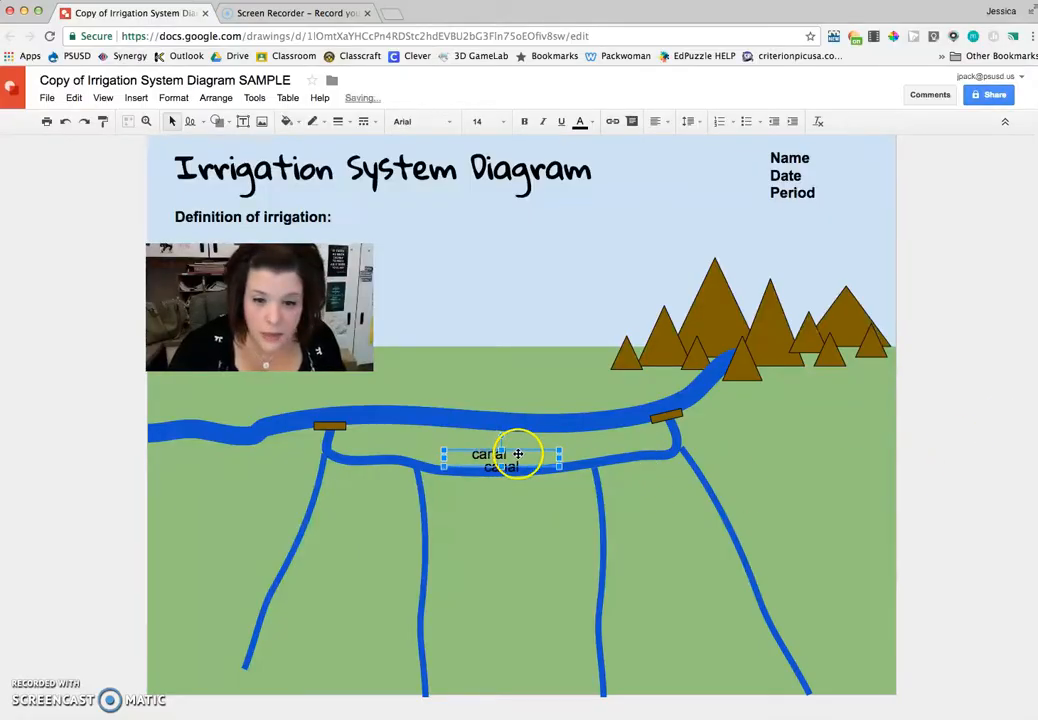
Step: Place 'gate' labels beside the right and left brown gates
{"action": "left_click_drag", "start_coordinate": [518, 455], "coordinate": [738, 415]}
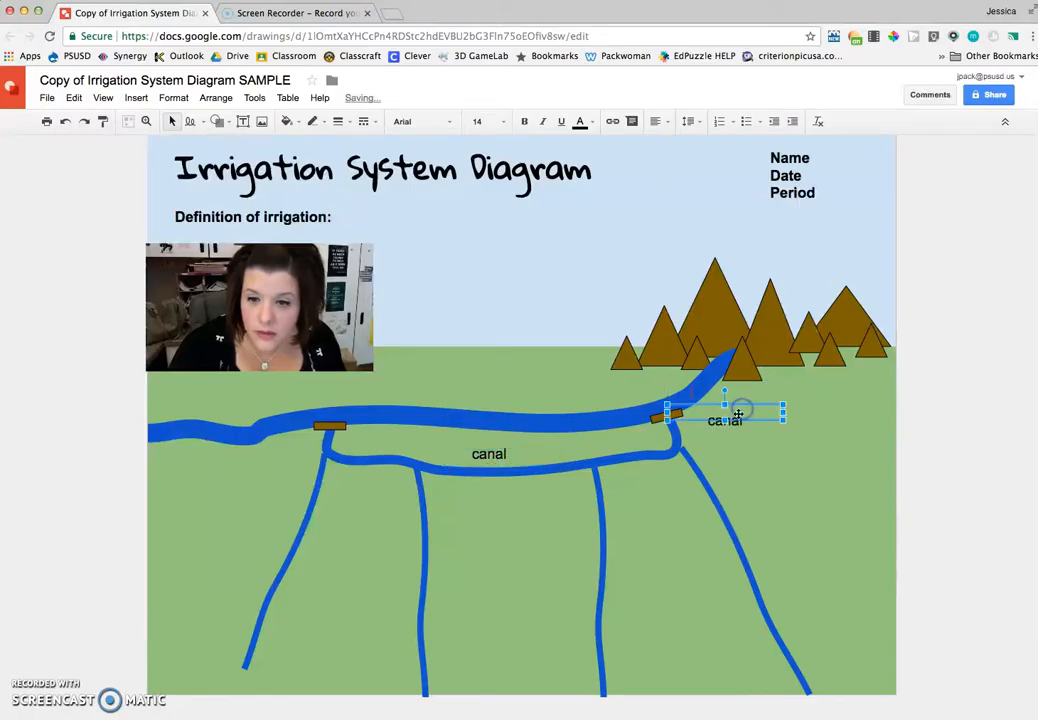
{"action": "type", "text": "gate"}
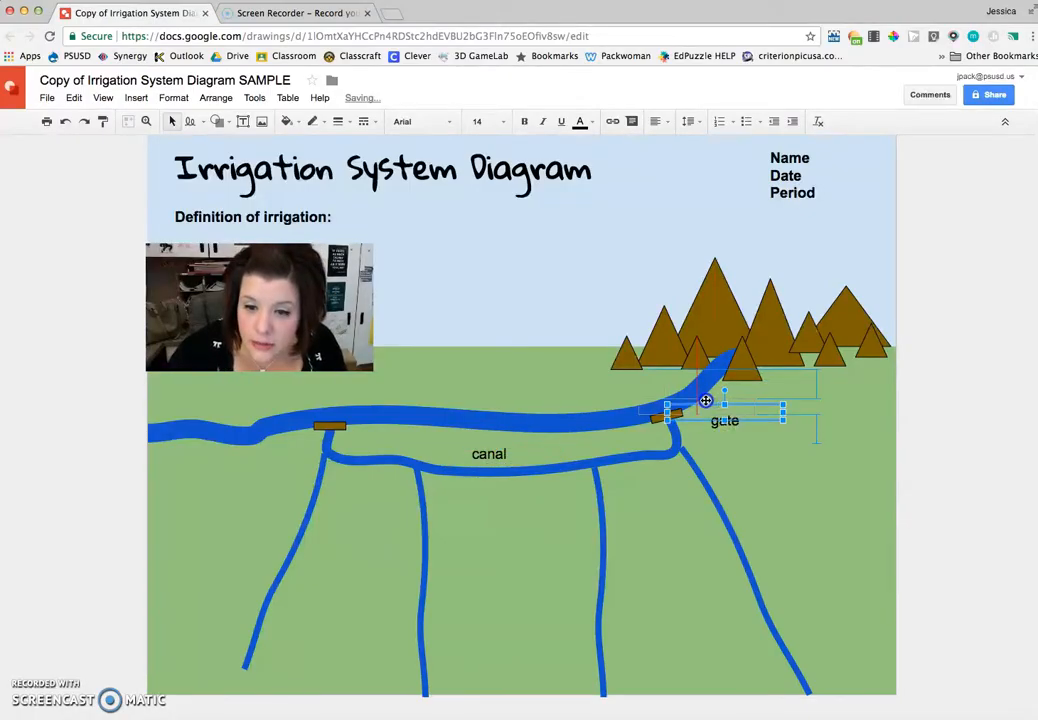
{"action": "left_click_drag", "start_coordinate": [724, 405], "coordinate": [705, 415]}
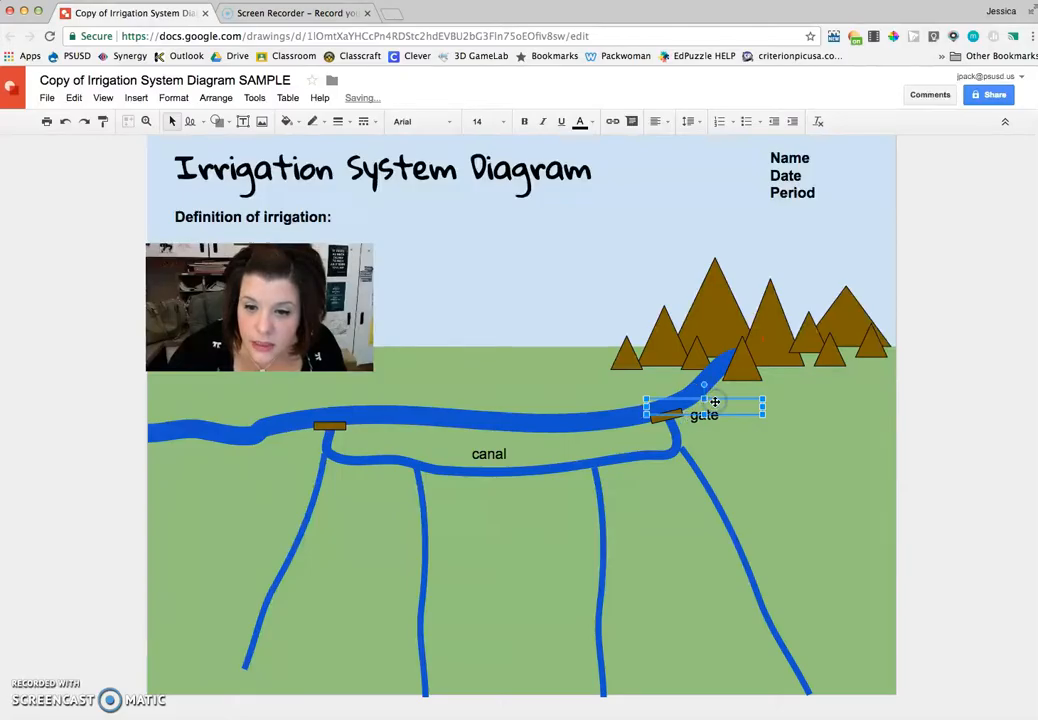
{"action": "left_click_drag", "start_coordinate": [714, 402], "coordinate": [743, 415]}
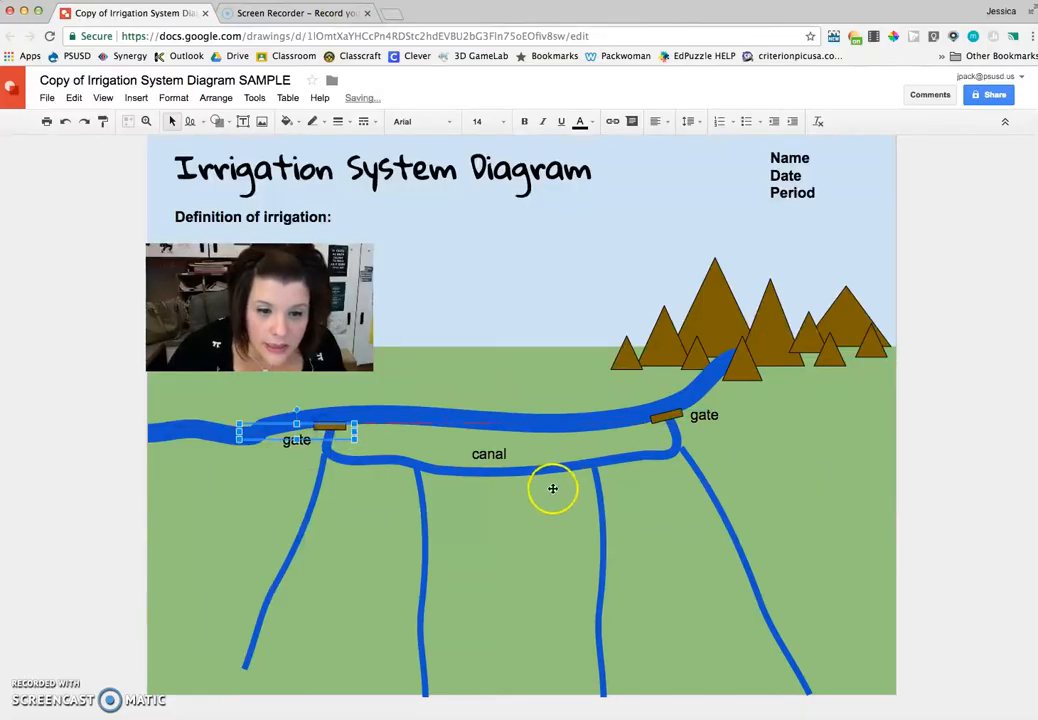
Step: Copy the canal label as 'branch canal' and place copies along the four branches
{"action": "left_click", "coordinate": [489, 453]}
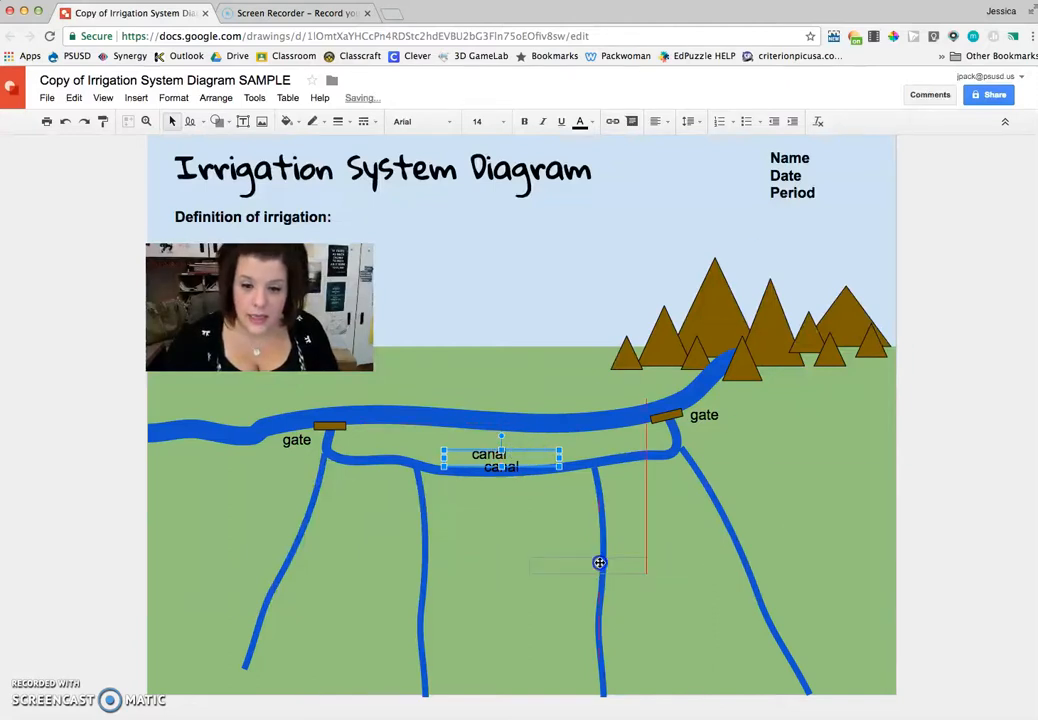
{"action": "left_click_drag", "start_coordinate": [600, 563], "coordinate": [812, 525]}
{"action": "type", "text": "branch "}
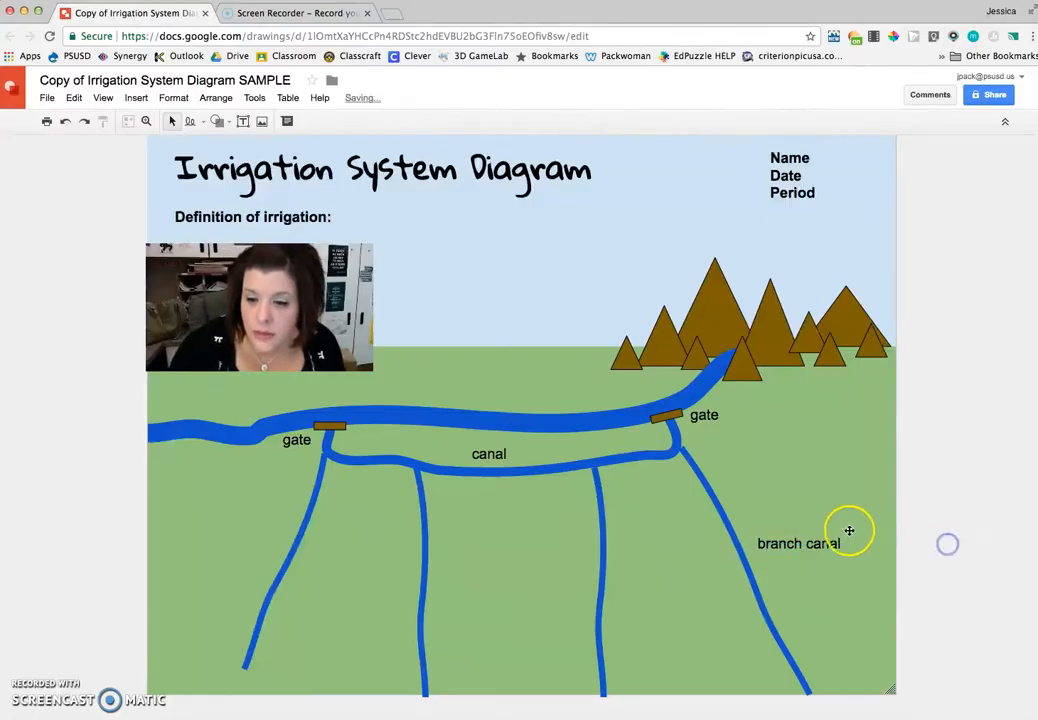
{"action": "left_click", "coordinate": [798, 543]}
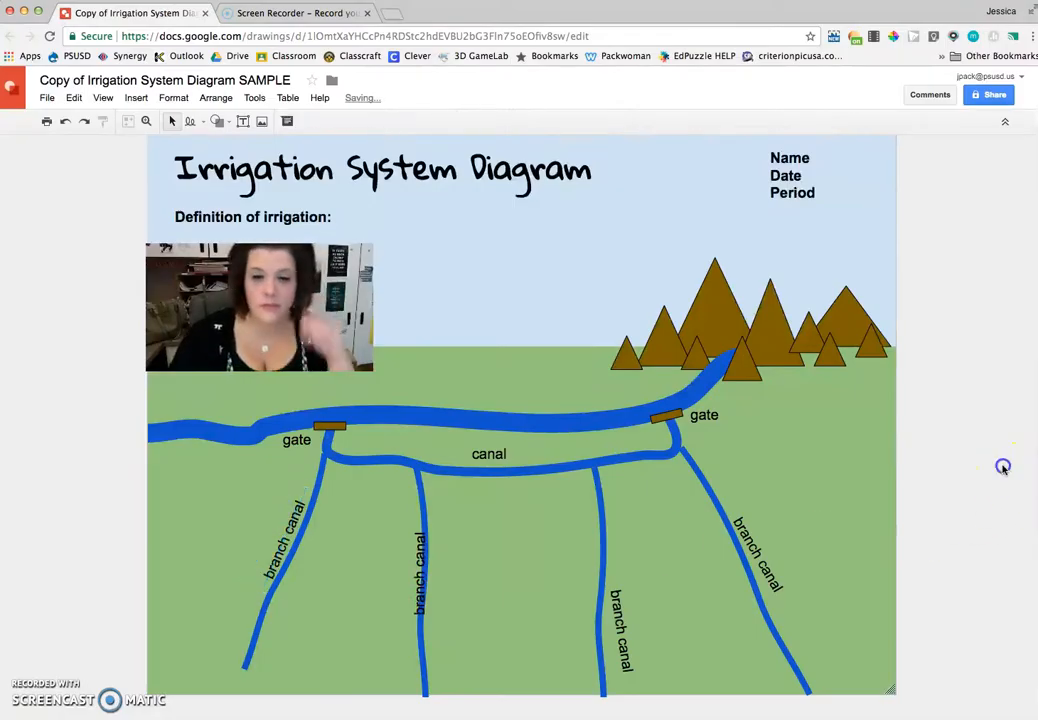
{"action": "left_click", "coordinate": [388, 575]}
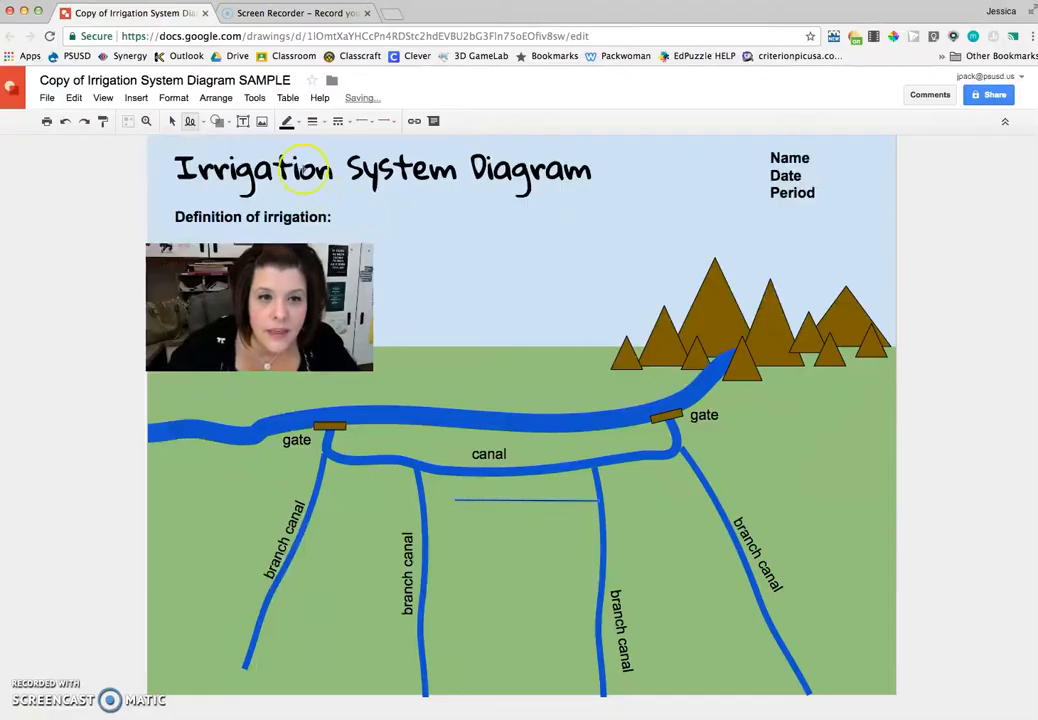
Step: Make the new feeder line thicker
{"action": "left_click", "coordinate": [288, 121]}
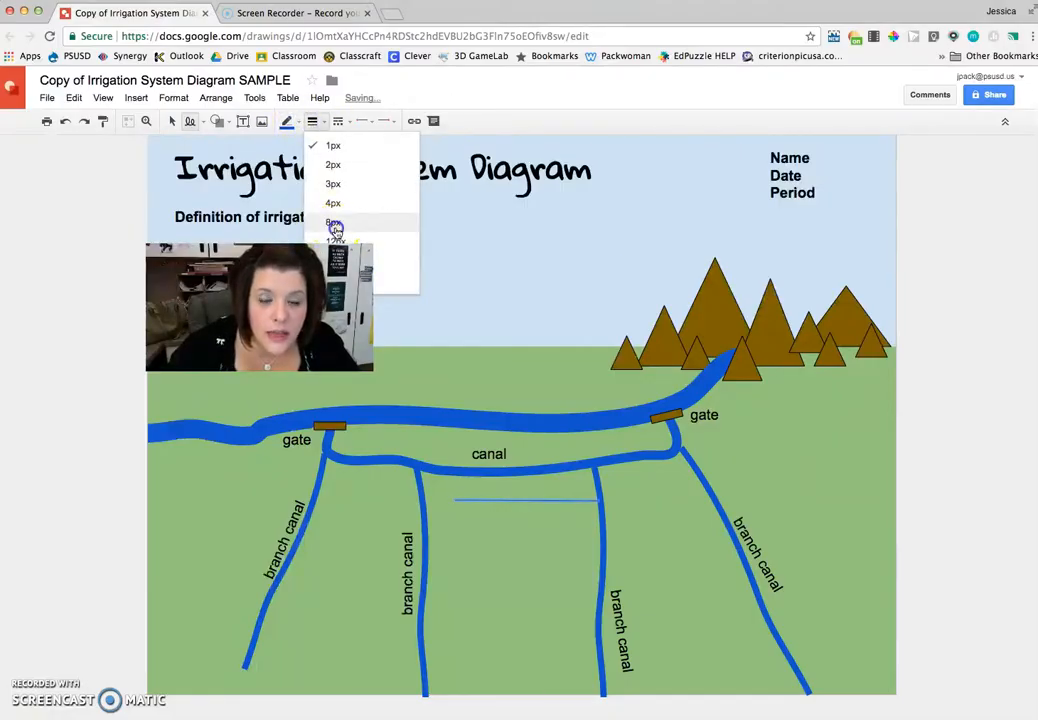
{"action": "left_click", "coordinate": [333, 221]}
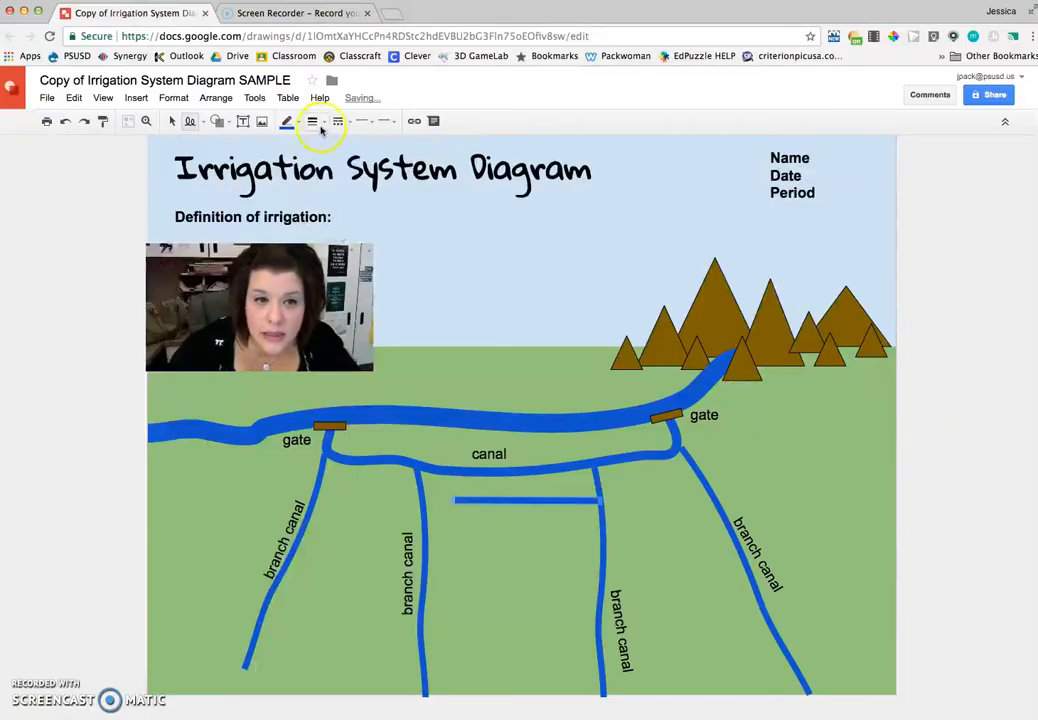
{"action": "mouse_move", "coordinate": [288, 121]}
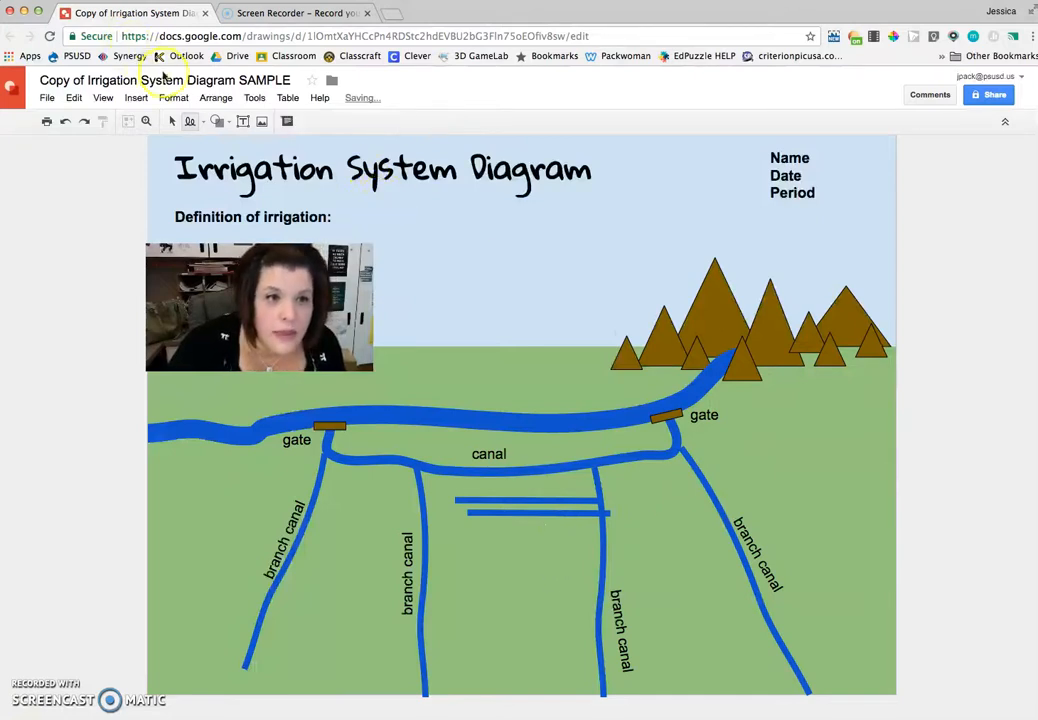
{"action": "left_click", "coordinate": [538, 513]}
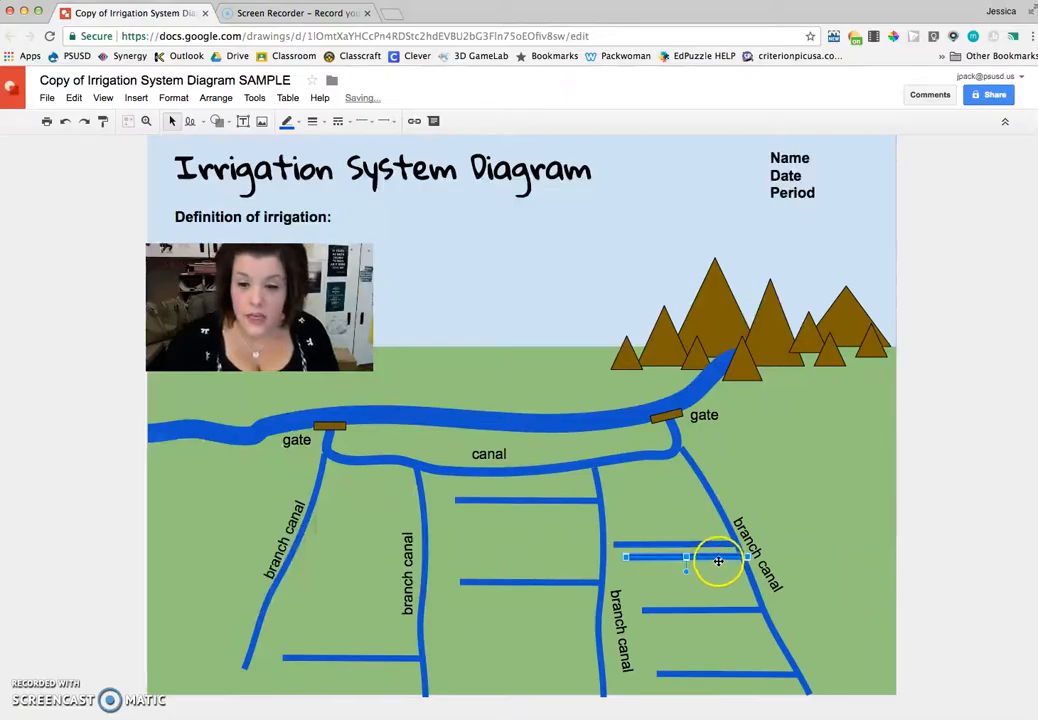
Step: Position feeder line copies off the rightmost branch canals
{"action": "left_click_drag", "start_coordinate": [718, 560], "coordinate": [790, 475]}
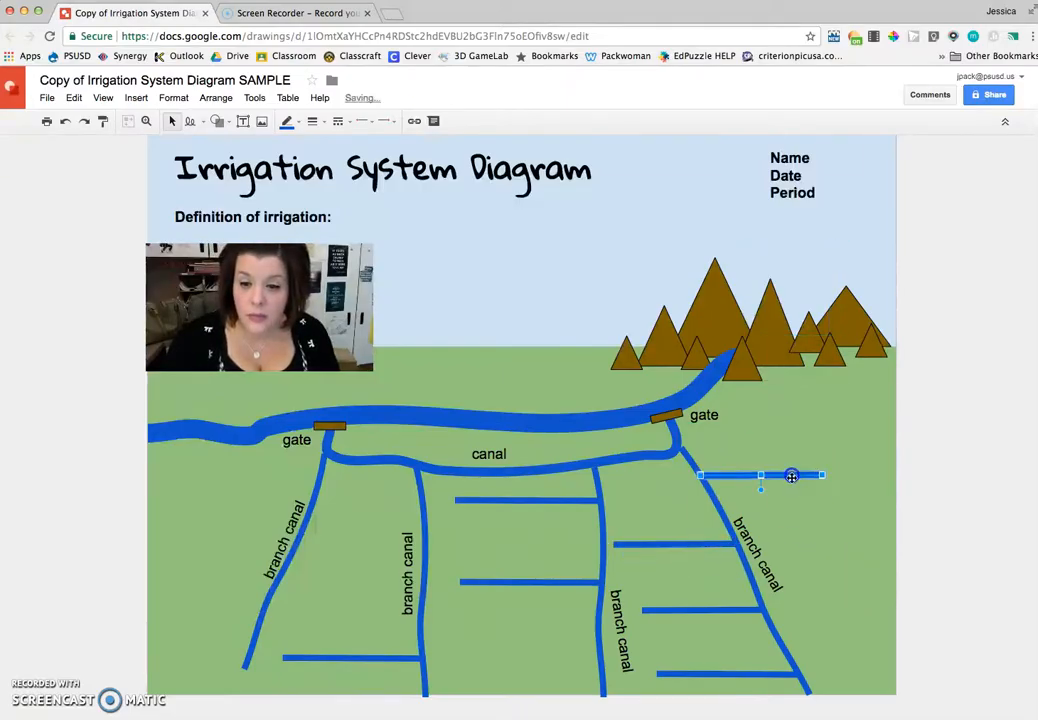
{"action": "left_click_drag", "start_coordinate": [790, 475], "coordinate": [800, 488]}
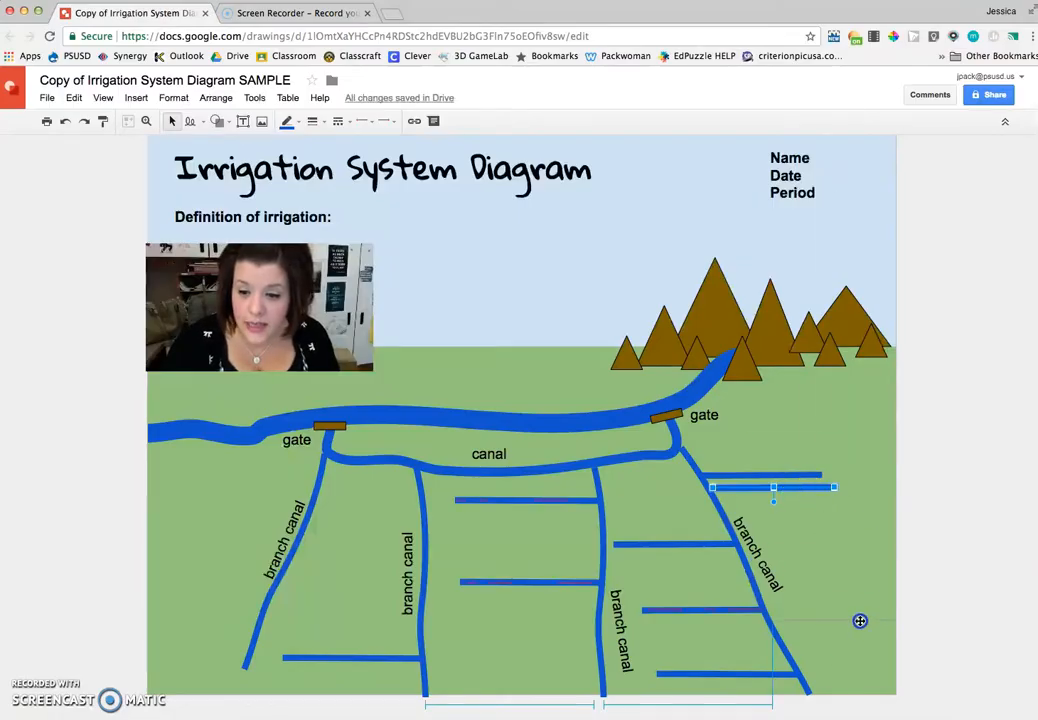
{"action": "left_click_drag", "start_coordinate": [773, 487], "coordinate": [833, 620]}
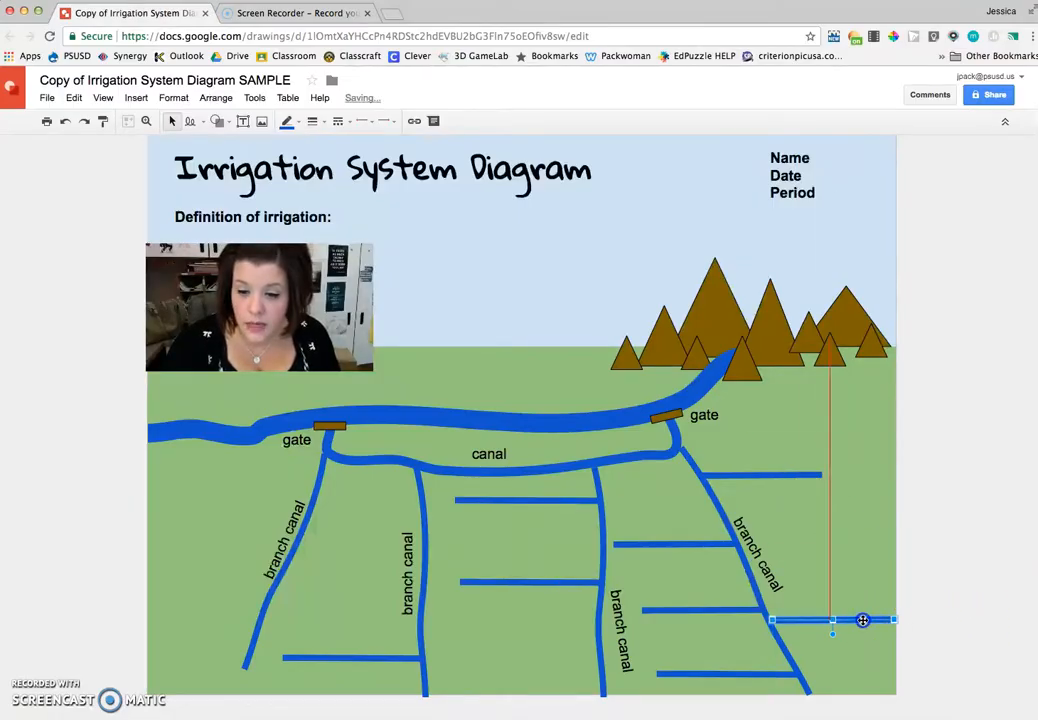
{"action": "left_click_drag", "start_coordinate": [862, 620], "coordinate": [878, 632]}
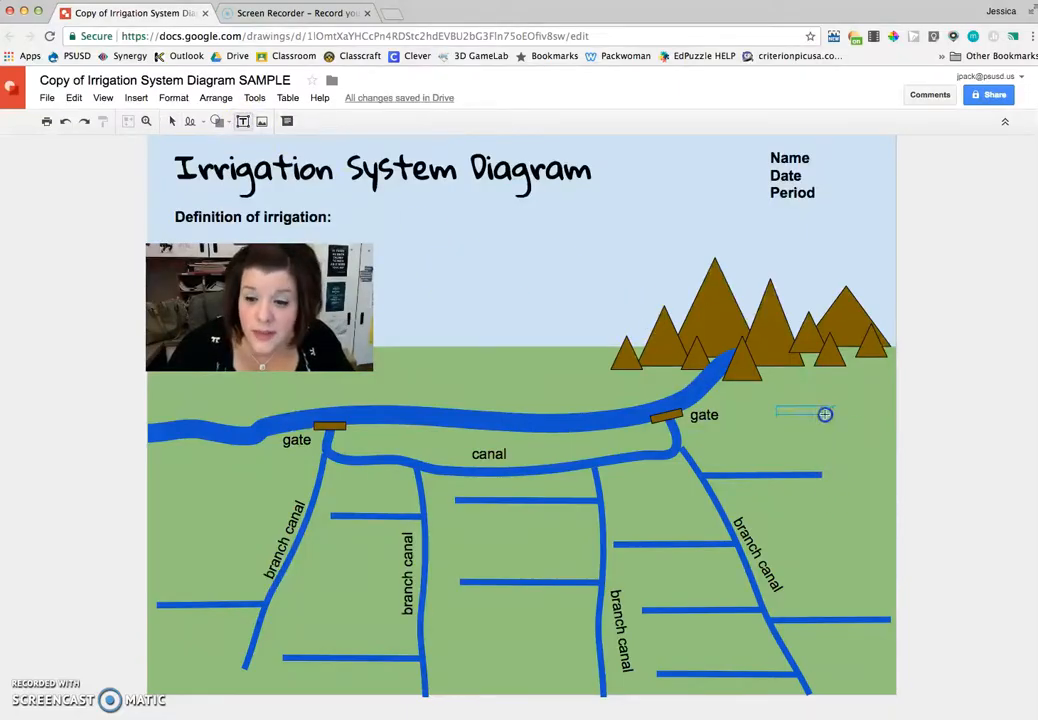
Step: Add a 'feeder canals' label with arrows to the top and a lower feeder line
{"action": "type", "text": "feeder canals"}
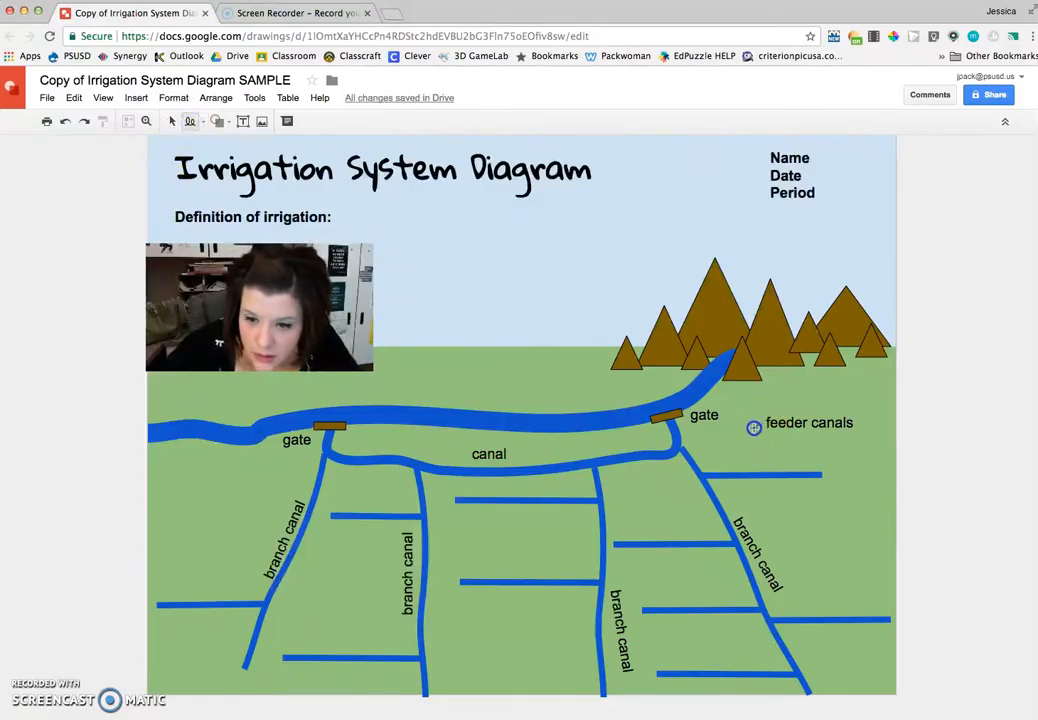
{"action": "left_click_drag", "start_coordinate": [754, 428], "coordinate": [731, 468]}
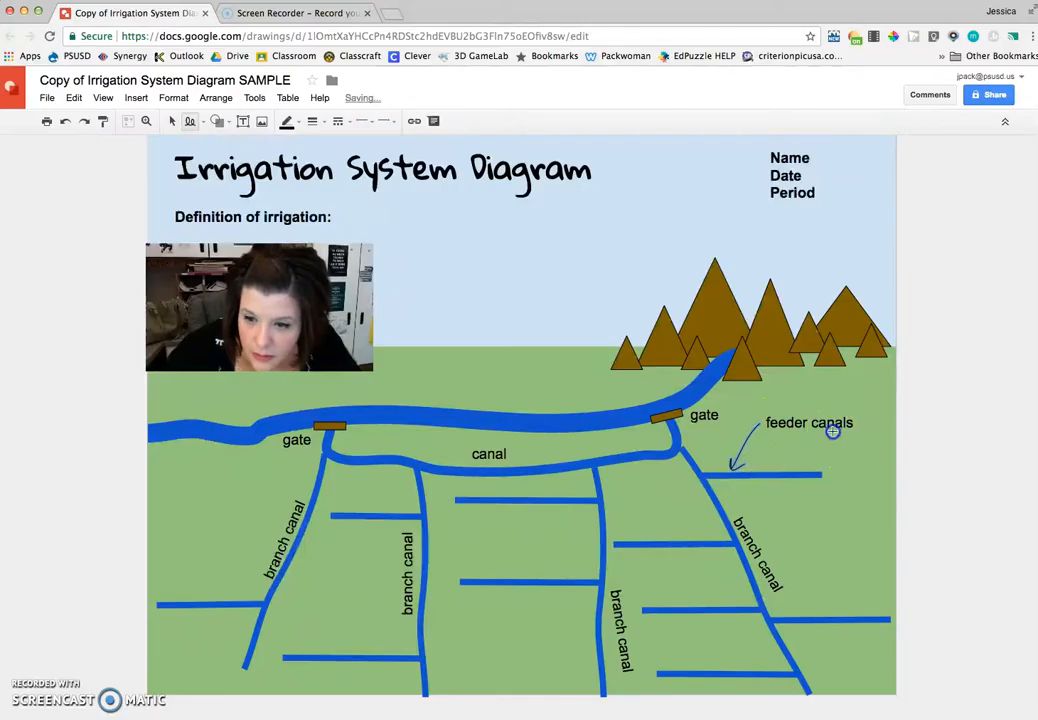
{"action": "left_click_drag", "start_coordinate": [833, 432], "coordinate": [842, 607]}
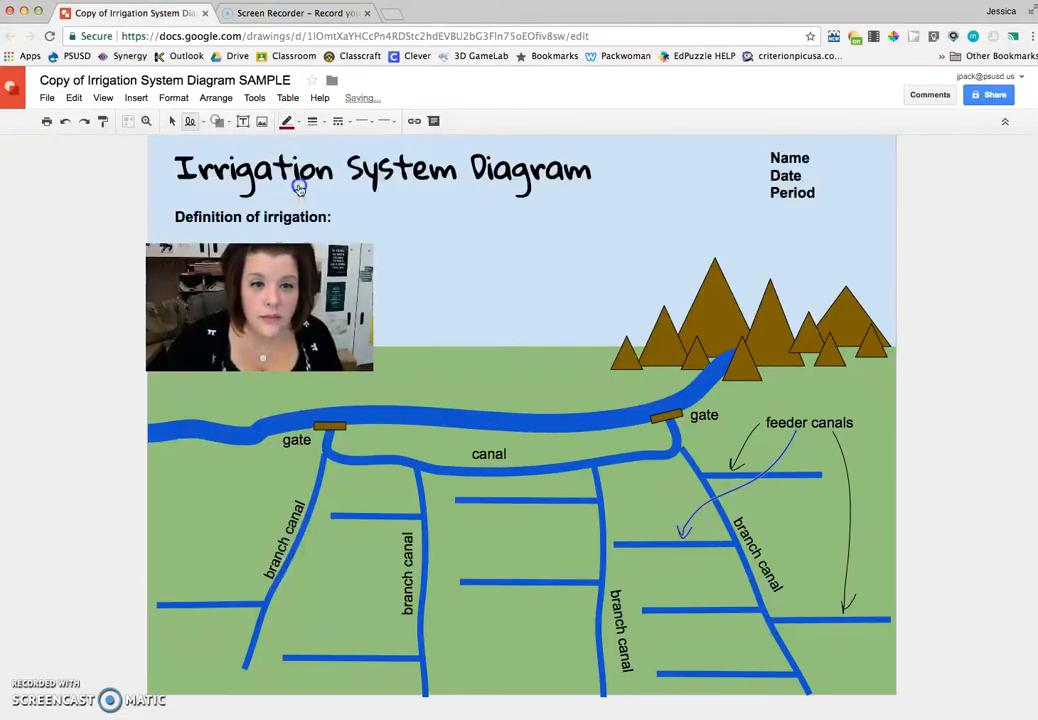
Step: Color the middle feeder-canal arrow red and select the top arrow for recoloring
{"action": "left_click", "coordinate": [288, 121]}
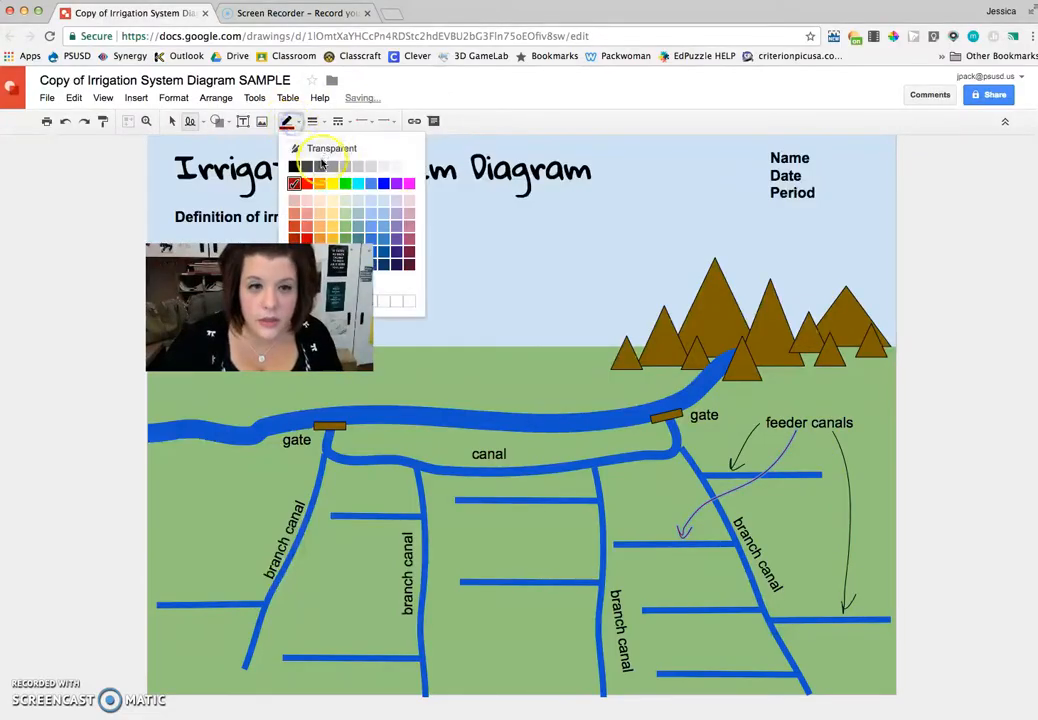
{"action": "left_click", "coordinate": [287, 121]}
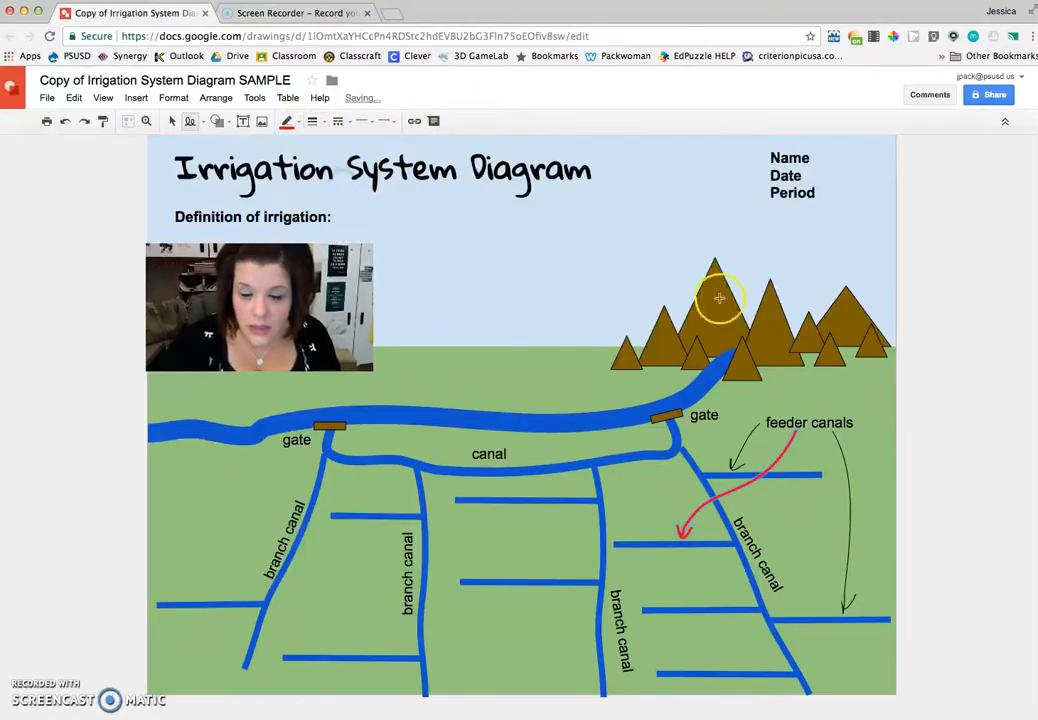
{"action": "mouse_move", "coordinate": [873, 474]}
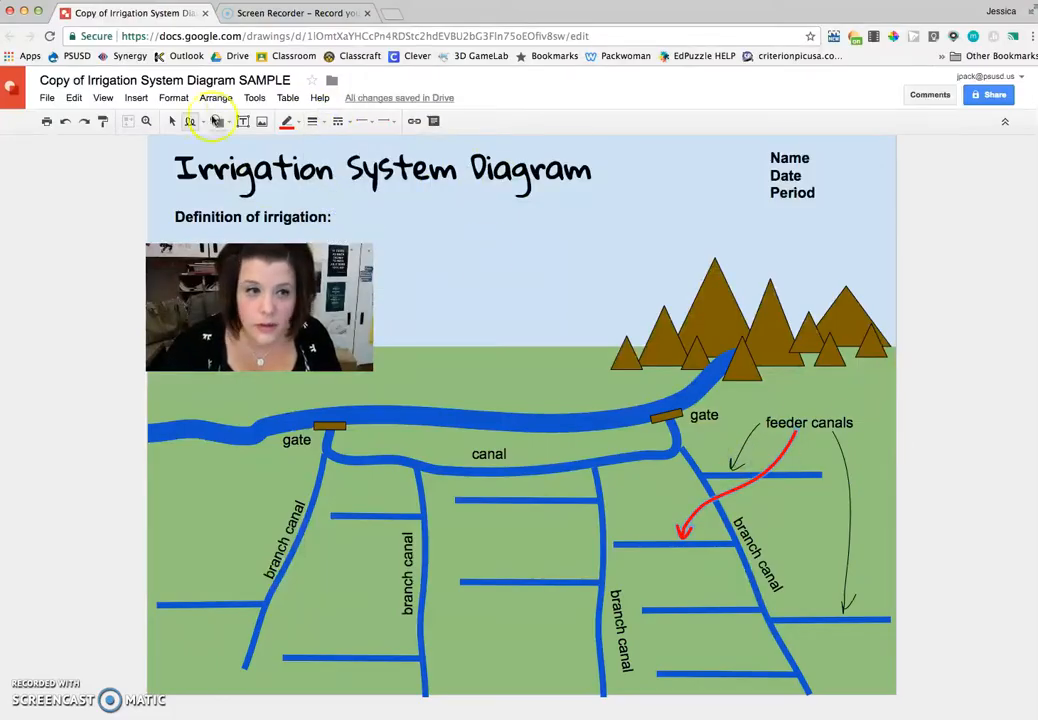
{"action": "left_click", "coordinate": [750, 440]}
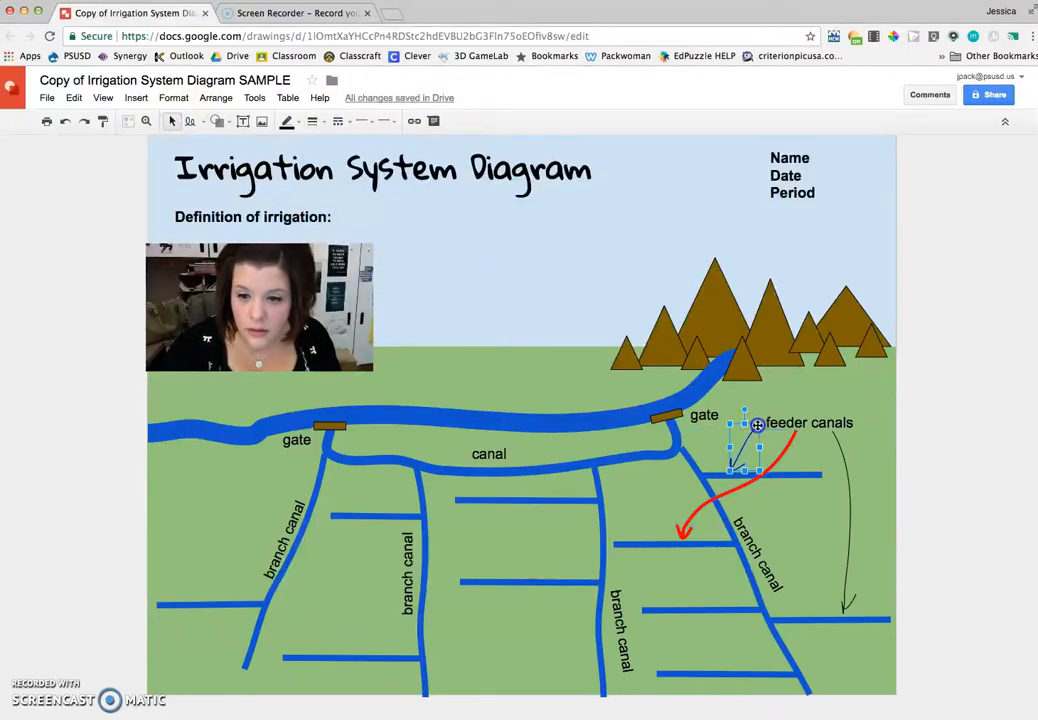
{"action": "left_click", "coordinate": [288, 121]}
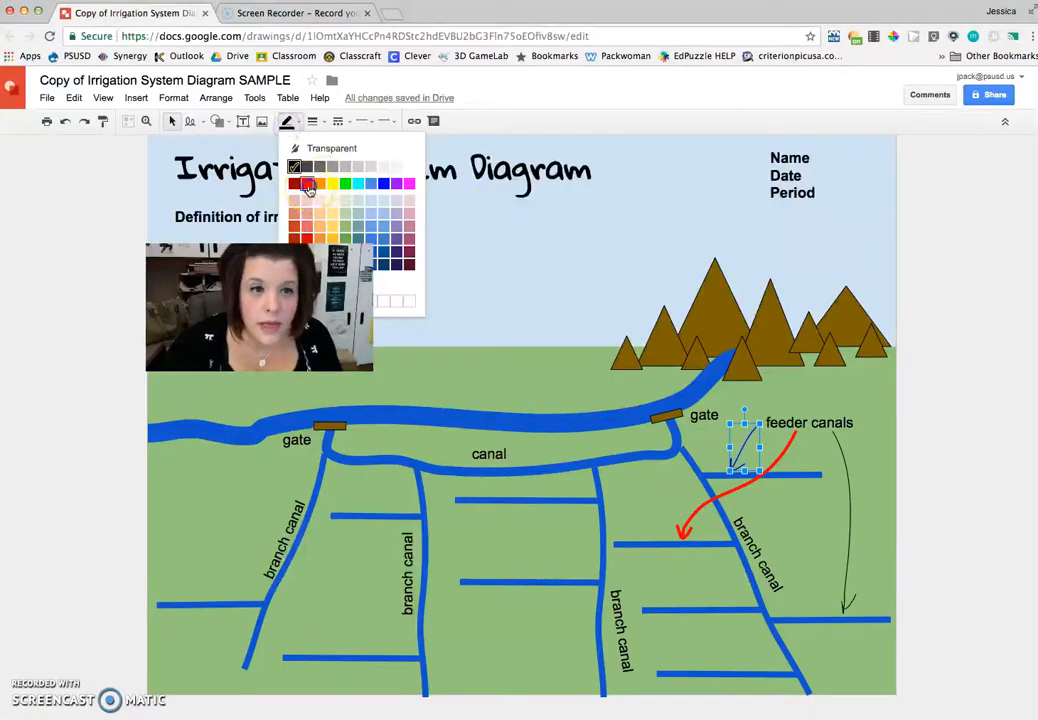